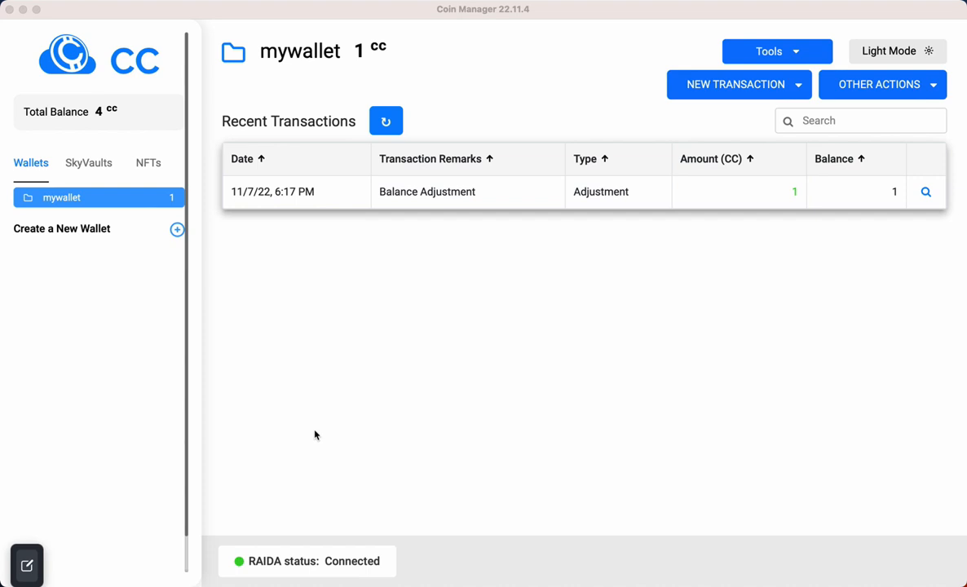
{"action": "mouse_move", "coordinate": [551, 246]}
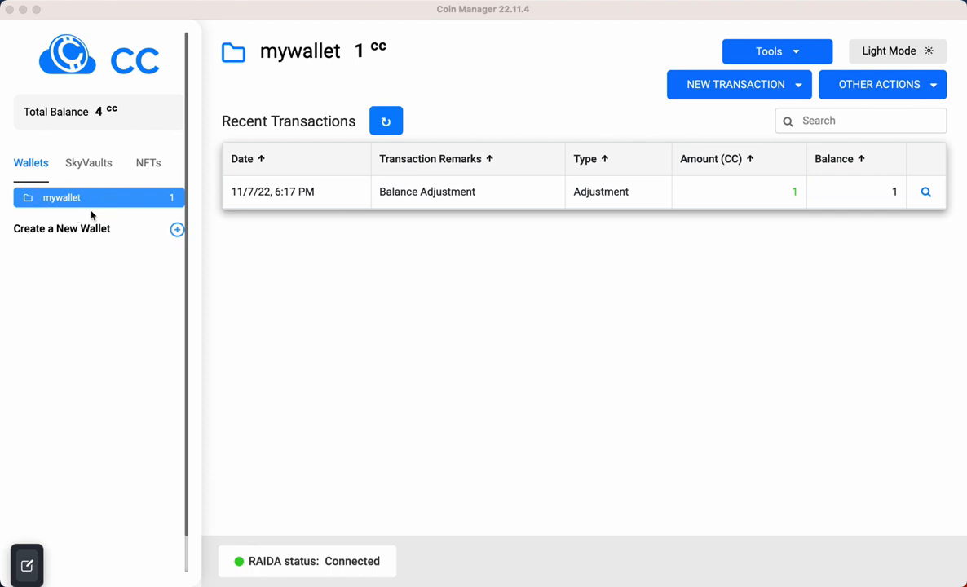
{"action": "mouse_move", "coordinate": [52, 206]}
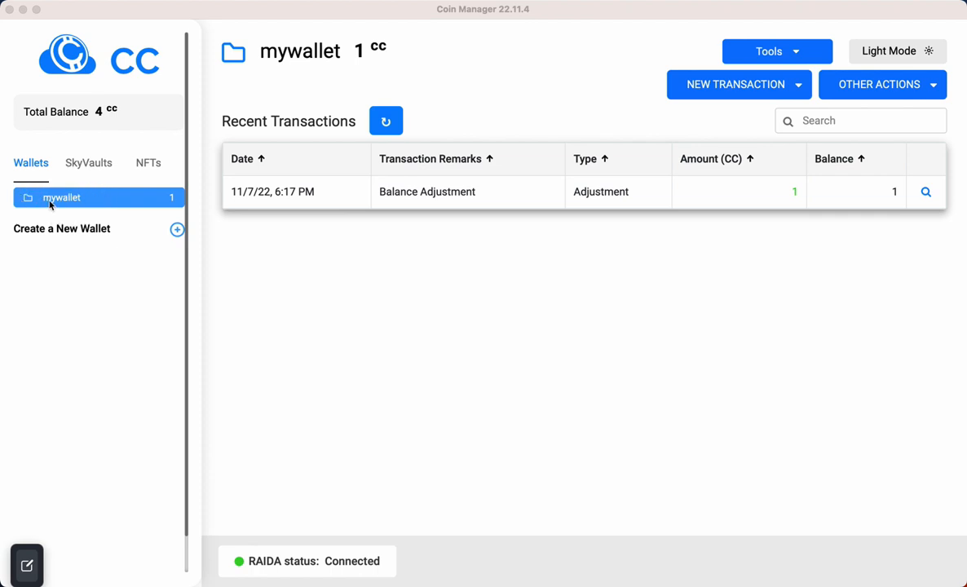
{"action": "mouse_move", "coordinate": [437, 245]}
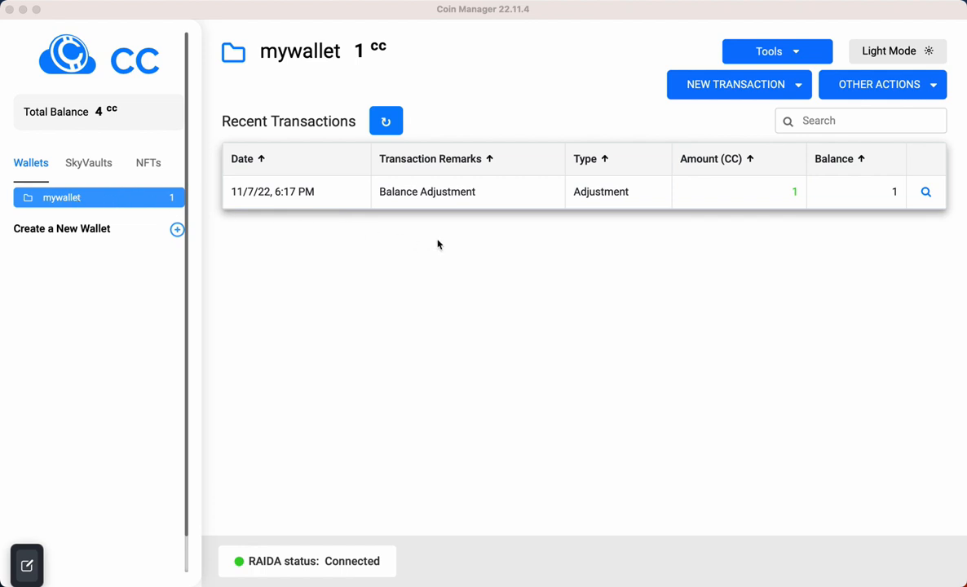
{"action": "mouse_move", "coordinate": [731, 302]}
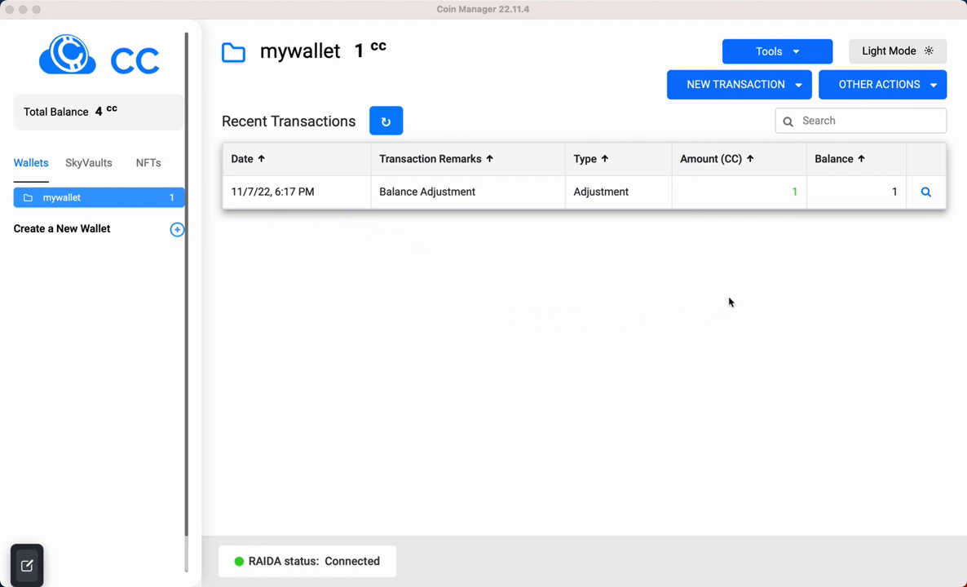
{"action": "mouse_move", "coordinate": [417, 261]}
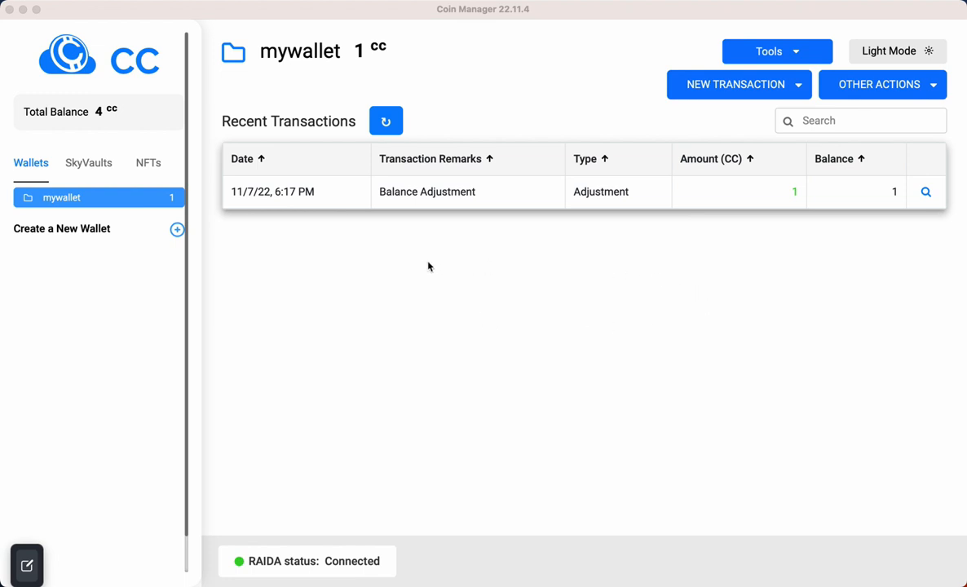
{"action": "mouse_move", "coordinate": [649, 290]}
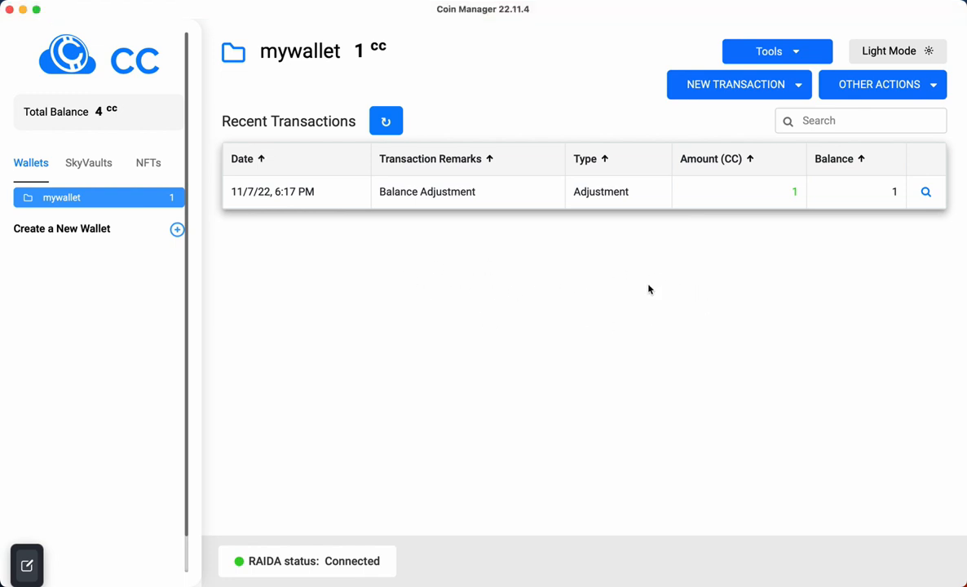
{"action": "mouse_move", "coordinate": [700, 108]}
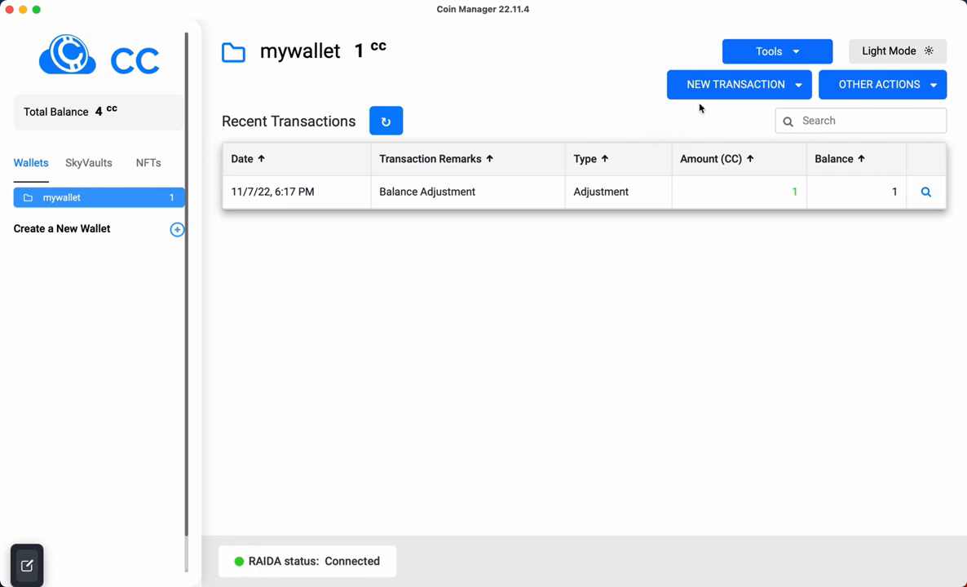
{"action": "mouse_move", "coordinate": [738, 85]}
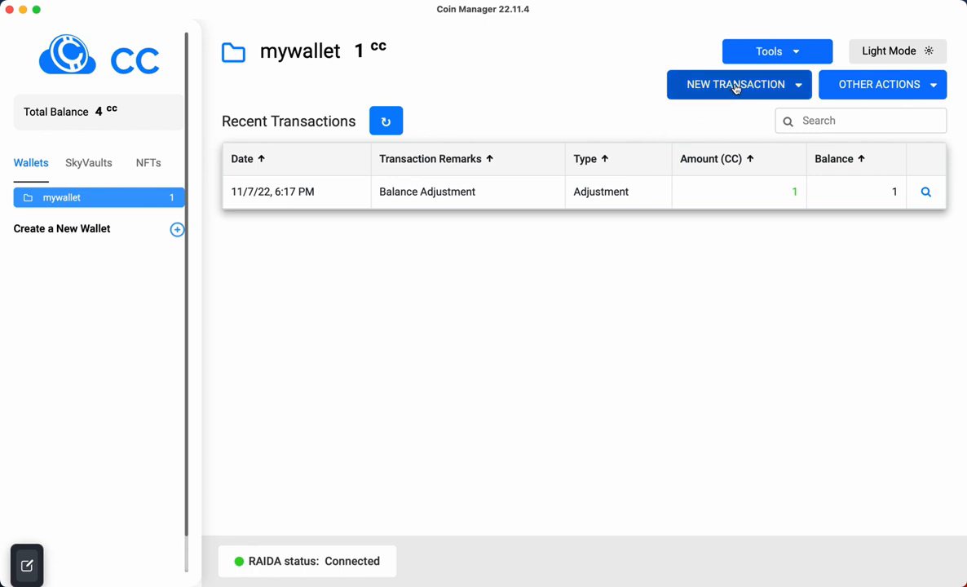
Step: Start a new deposit transaction into the mywallet folder from the transaction menu
{"action": "left_click", "coordinate": [737, 84]}
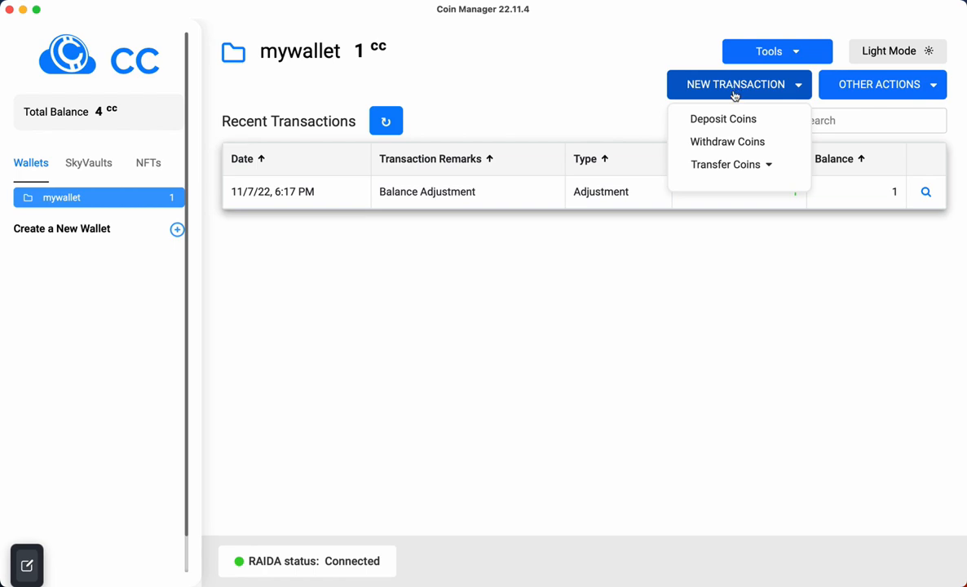
{"action": "left_click", "coordinate": [722, 118]}
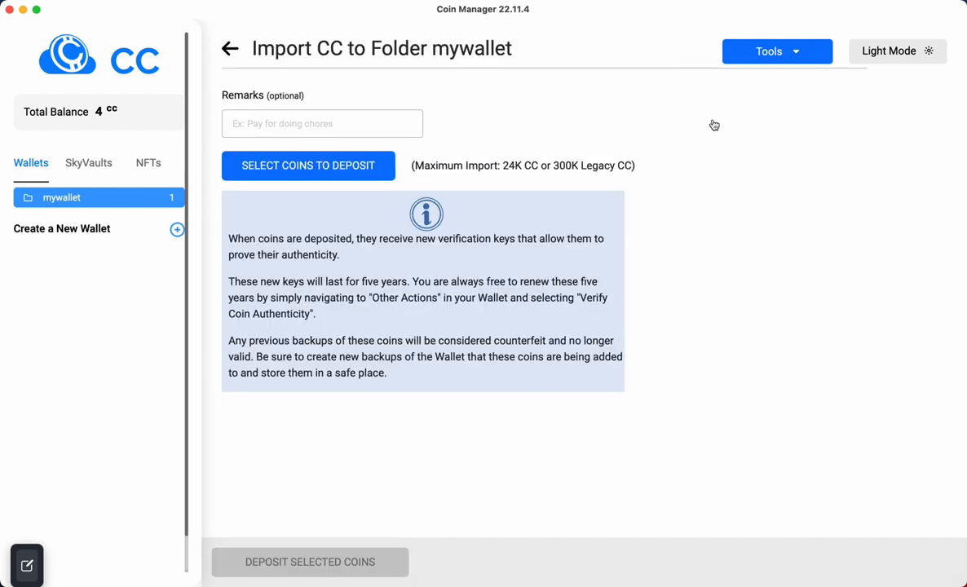
{"action": "mouse_move", "coordinate": [557, 161]}
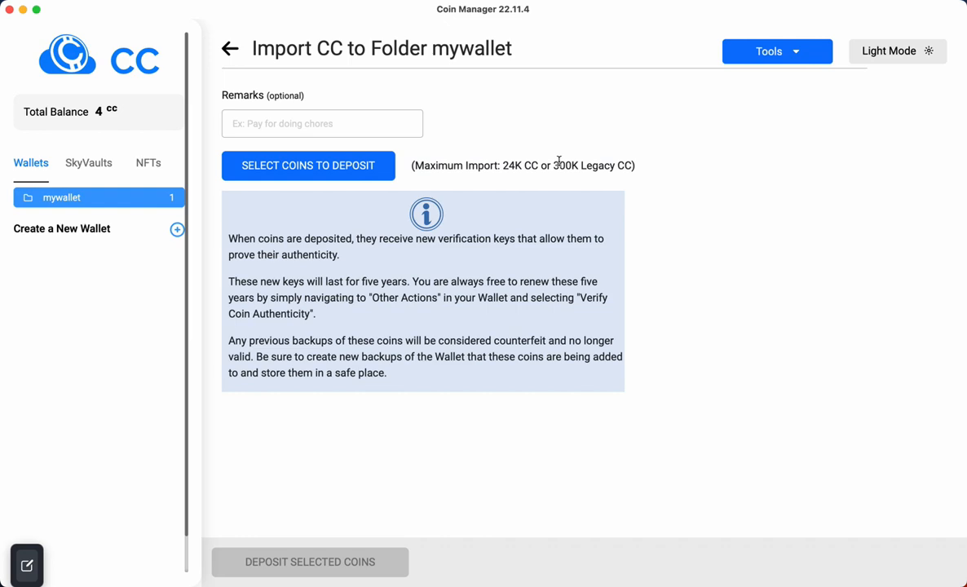
{"action": "mouse_move", "coordinate": [417, 352]}
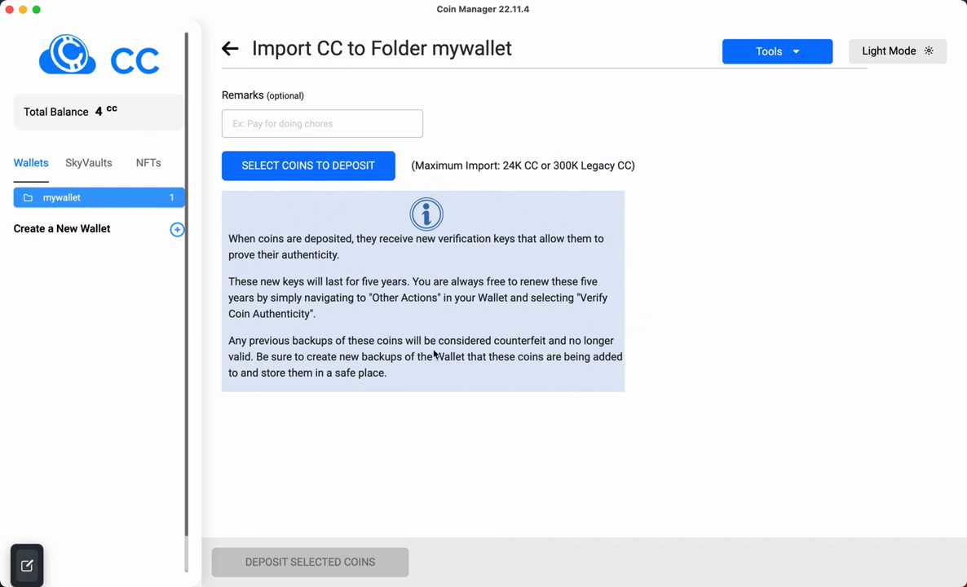
{"action": "mouse_move", "coordinate": [657, 161]}
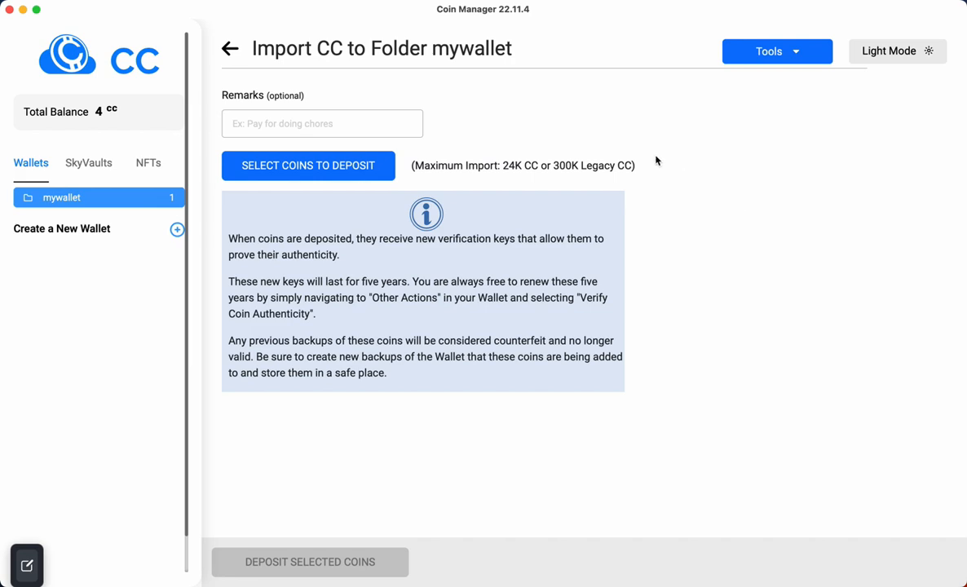
{"action": "mouse_move", "coordinate": [568, 124]}
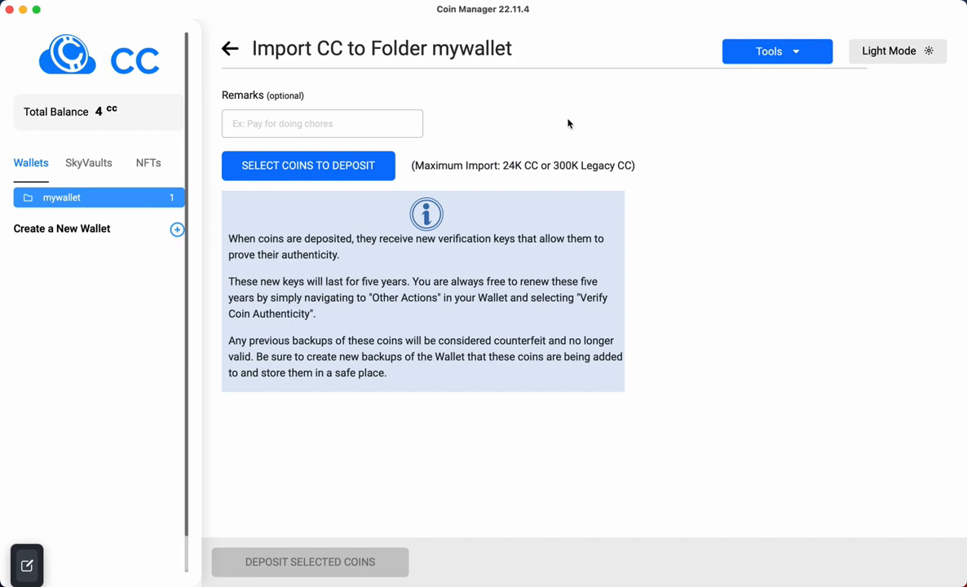
{"action": "mouse_move", "coordinate": [553, 98]}
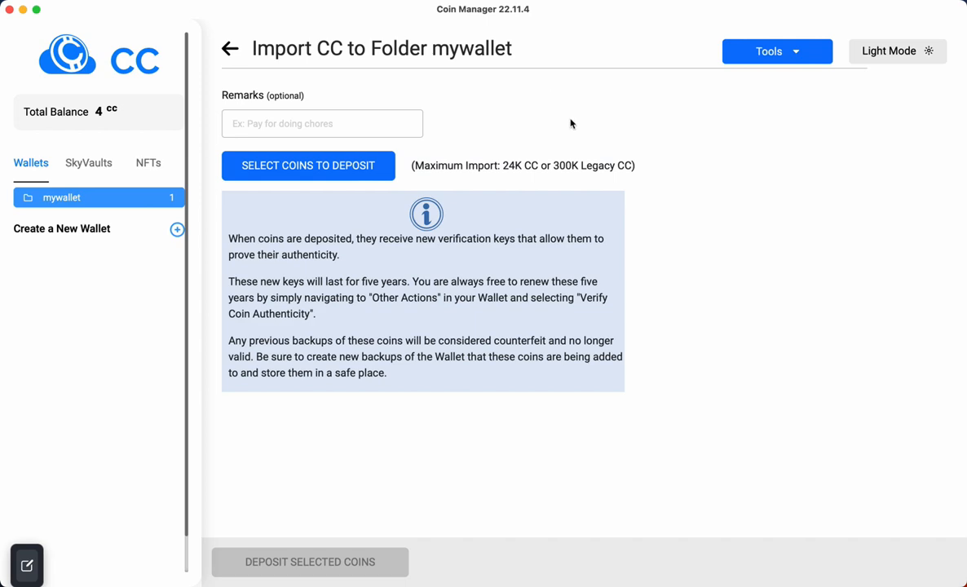
{"action": "mouse_move", "coordinate": [573, 131]}
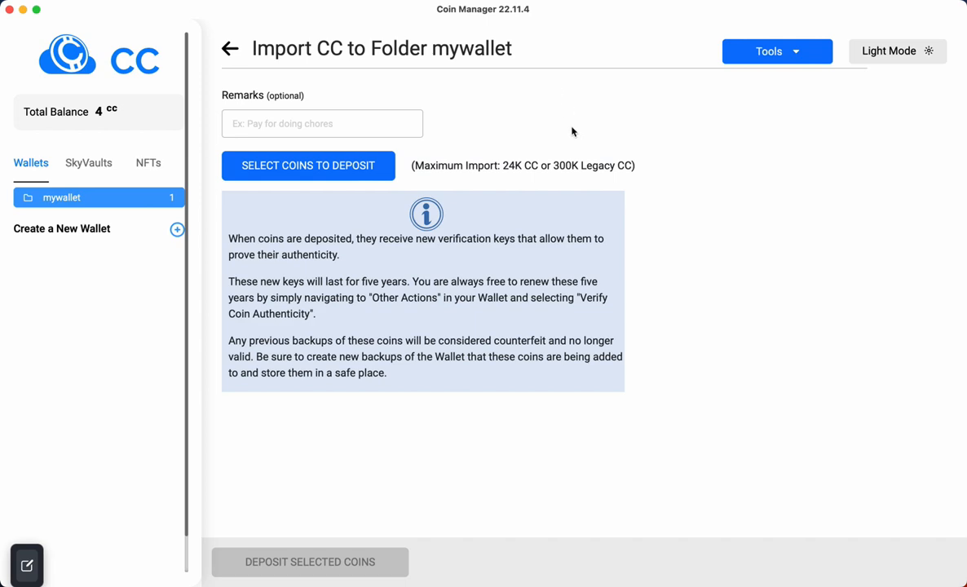
{"action": "mouse_move", "coordinate": [571, 101]}
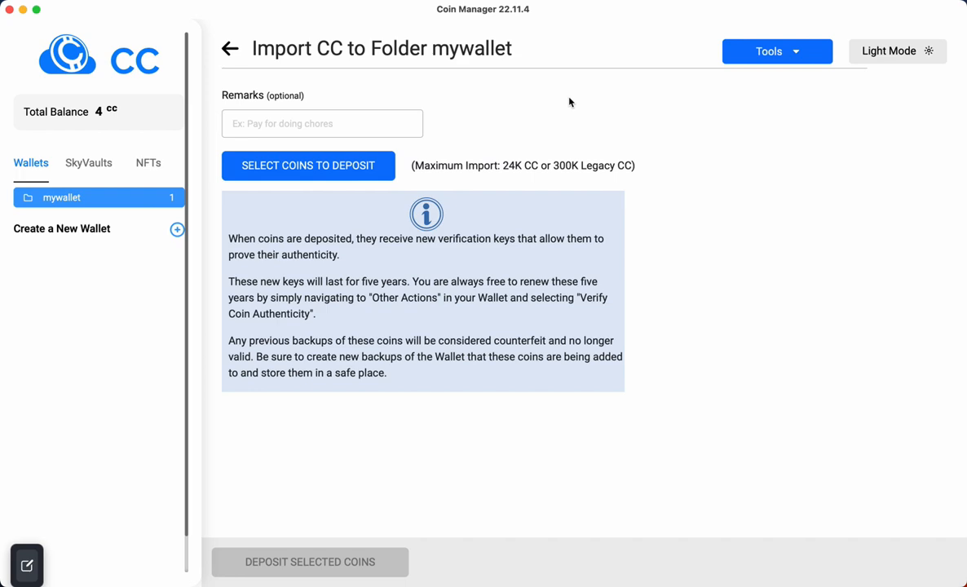
{"action": "mouse_move", "coordinate": [551, 88]}
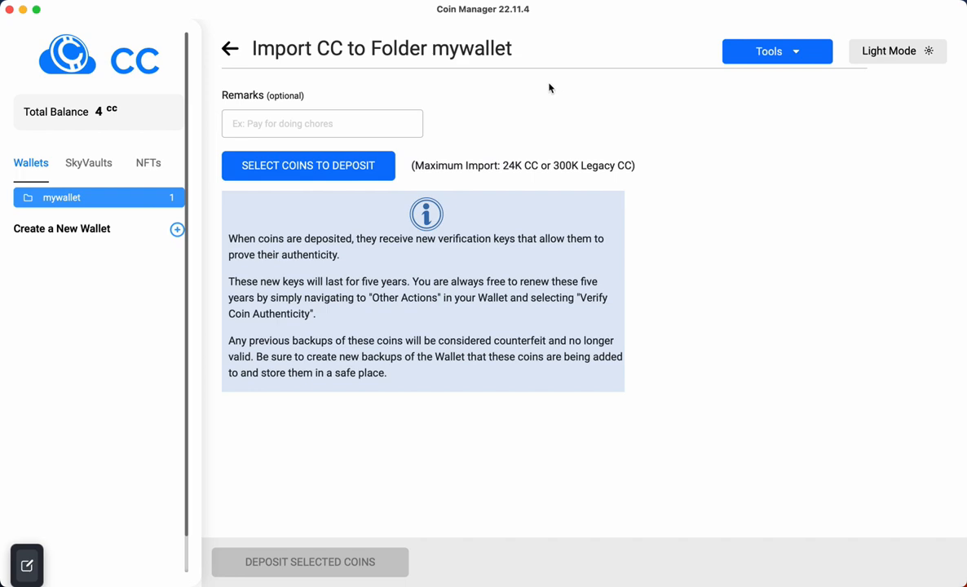
{"action": "mouse_move", "coordinate": [569, 133]}
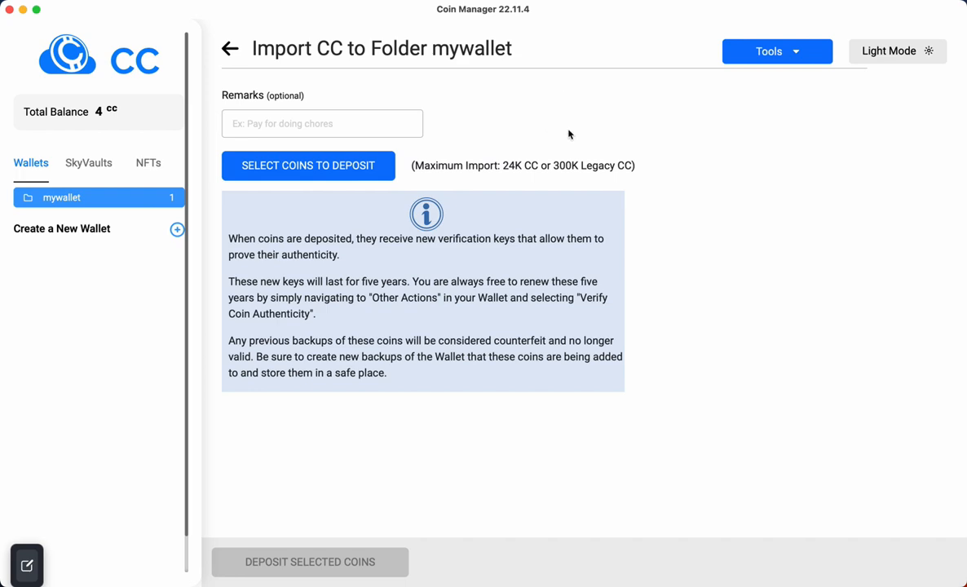
{"action": "mouse_move", "coordinate": [536, 127]}
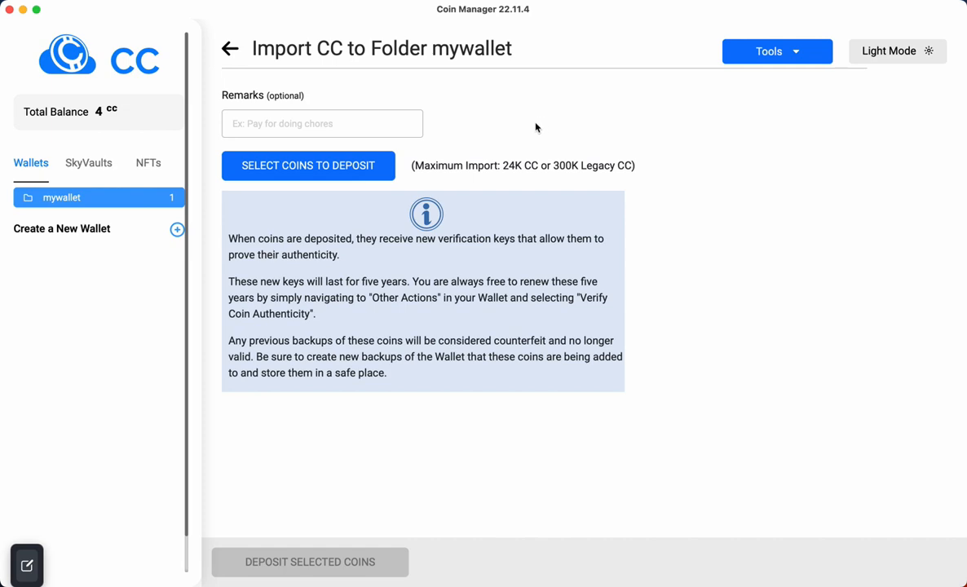
{"action": "mouse_move", "coordinate": [476, 132]}
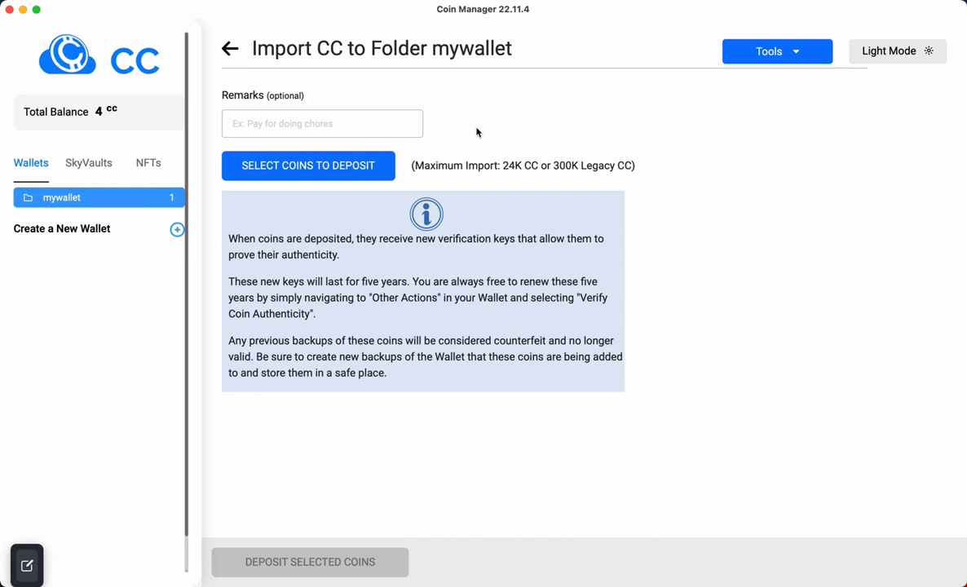
{"action": "mouse_move", "coordinate": [463, 134]}
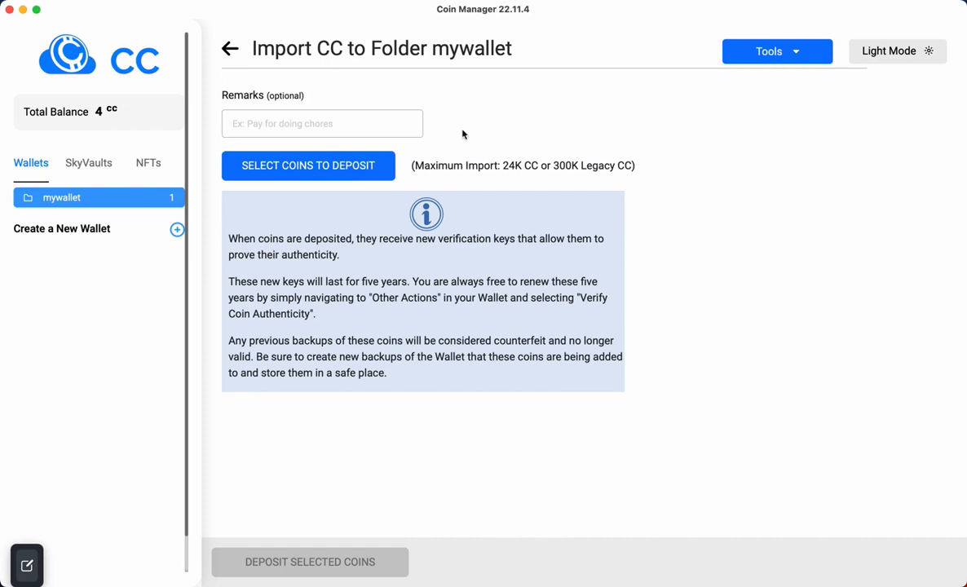
{"action": "mouse_move", "coordinate": [450, 133]}
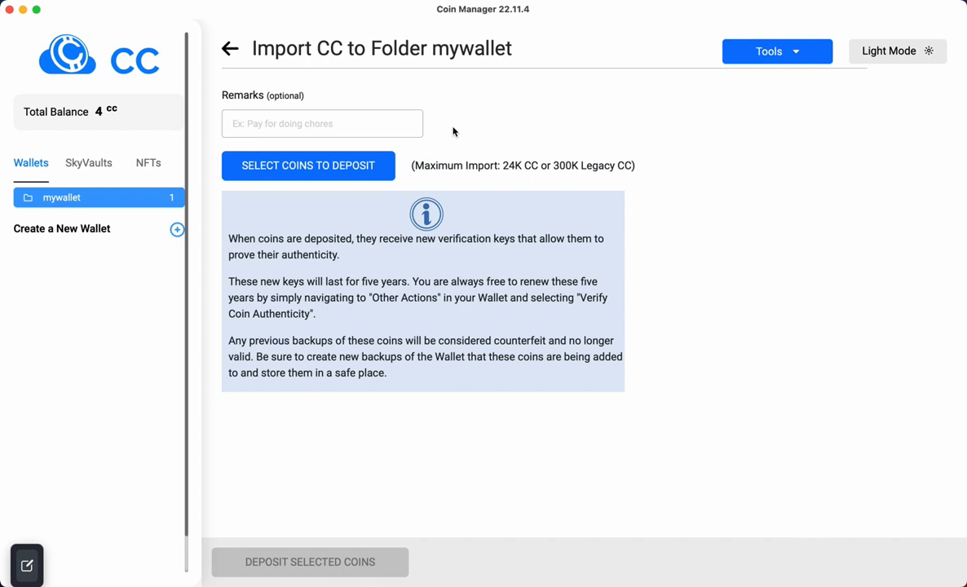
{"action": "mouse_move", "coordinate": [443, 139]}
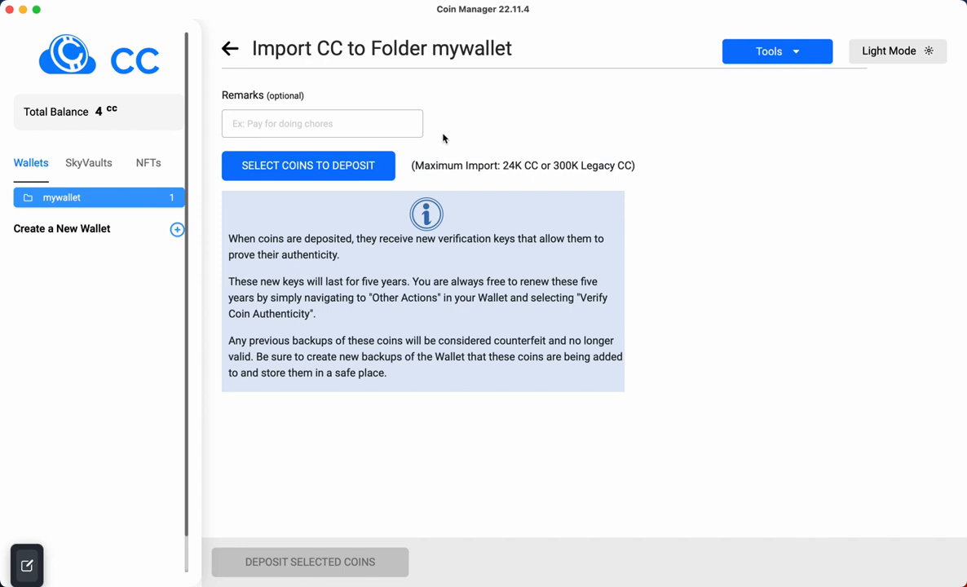
{"action": "mouse_move", "coordinate": [460, 137]}
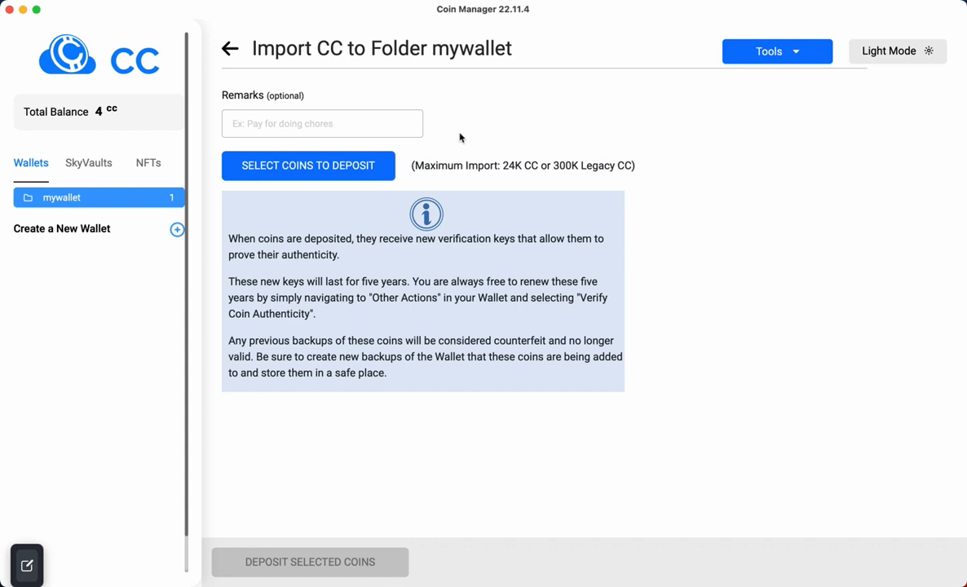
{"action": "mouse_move", "coordinate": [455, 137]}
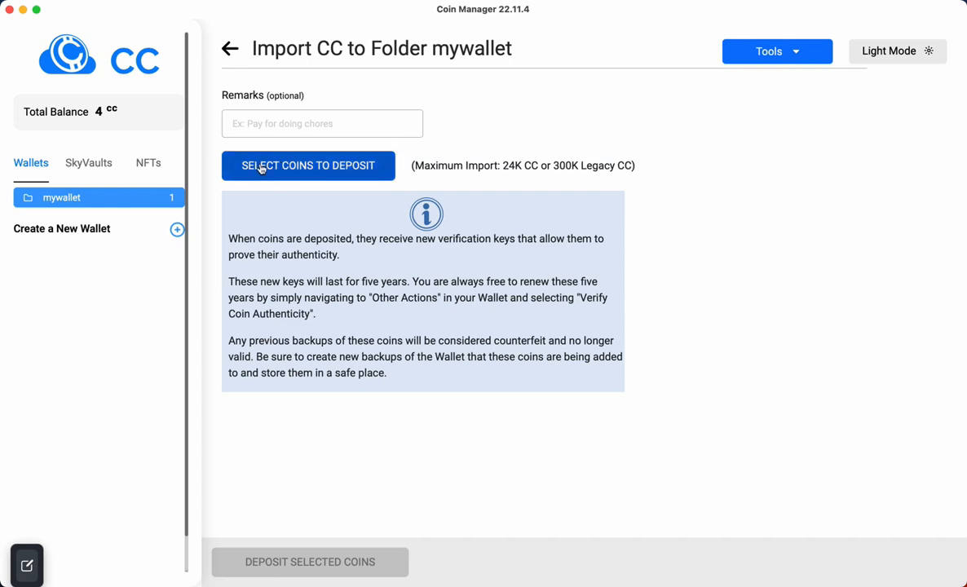
{"action": "mouse_move", "coordinate": [293, 168]}
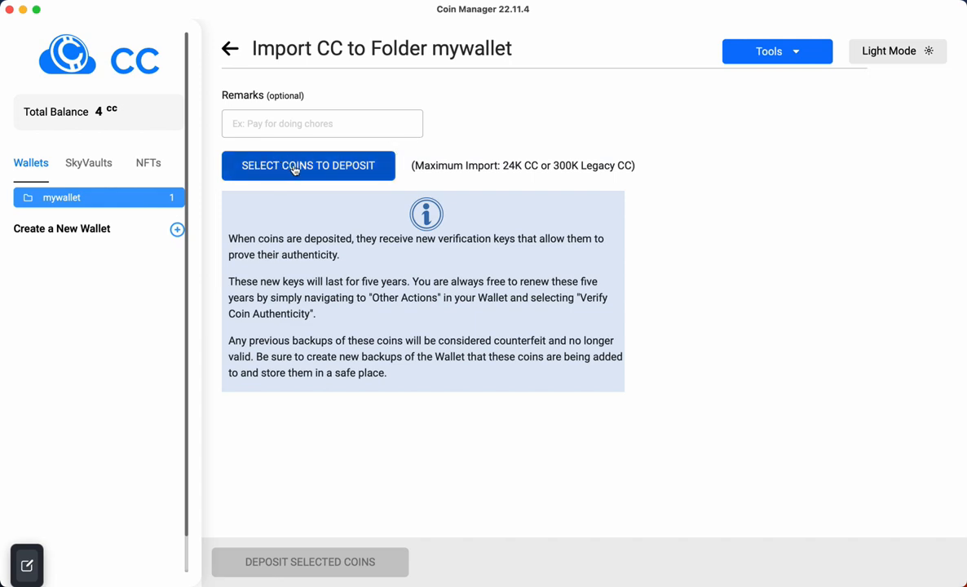
Step: Pick 860.CloudCoin.For Testing.stack from Downloads as the coins to deposit
{"action": "left_click", "coordinate": [308, 165]}
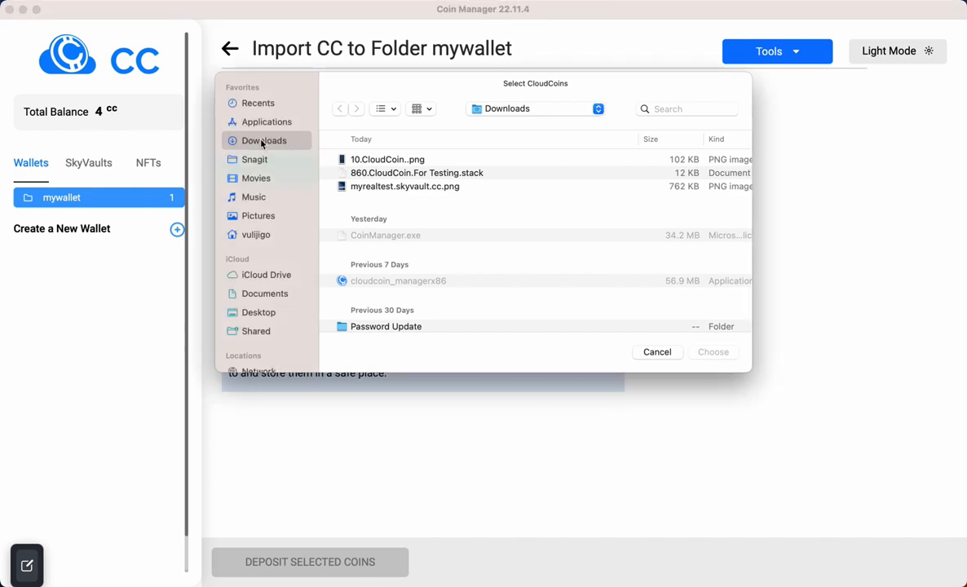
{"action": "mouse_move", "coordinate": [420, 156]}
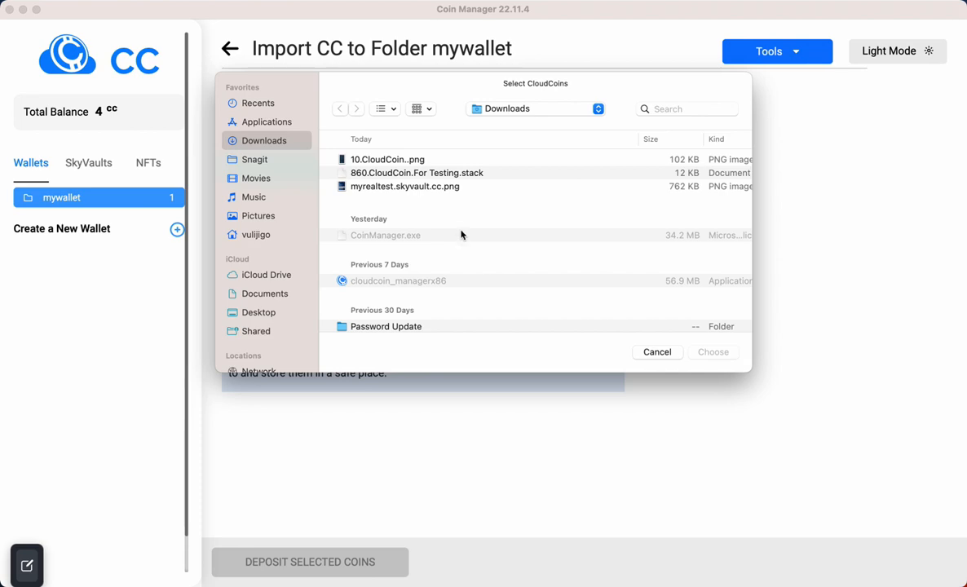
{"action": "mouse_move", "coordinate": [368, 173]}
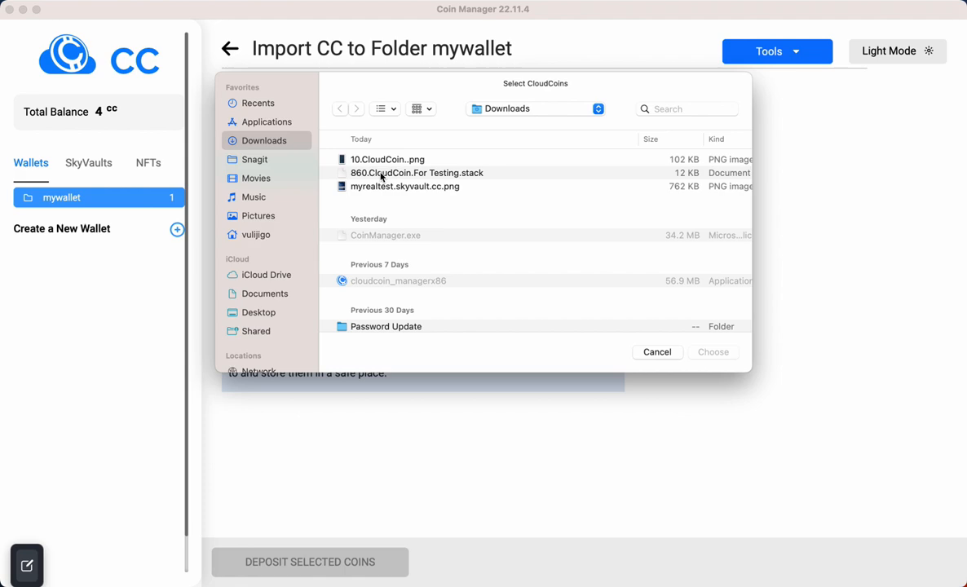
{"action": "mouse_move", "coordinate": [359, 178]}
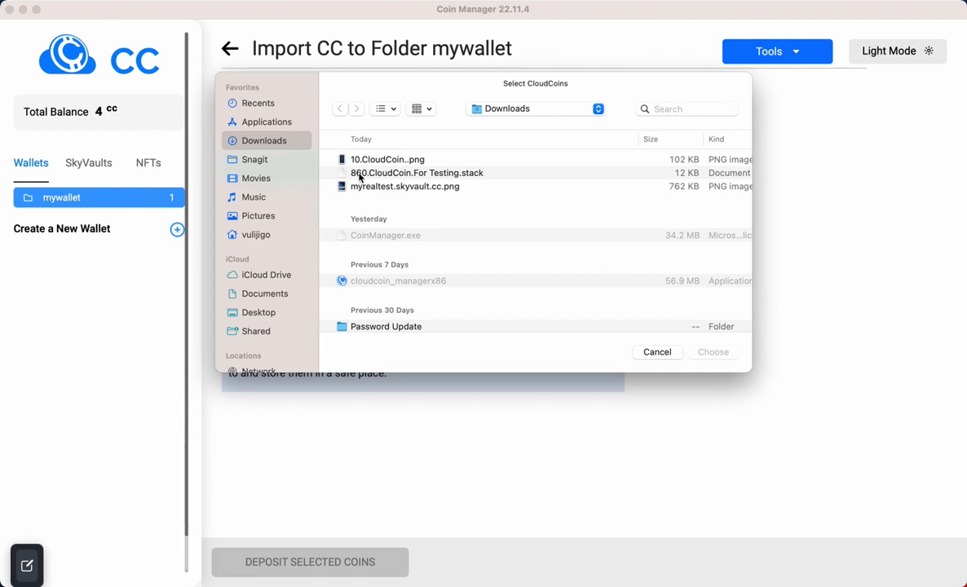
{"action": "mouse_move", "coordinate": [378, 178]}
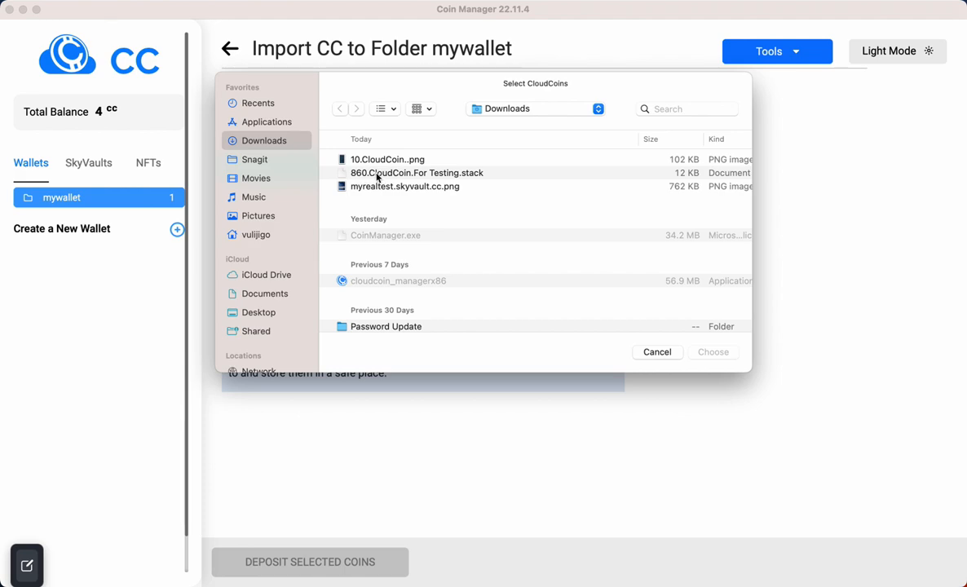
{"action": "left_click", "coordinate": [417, 173]}
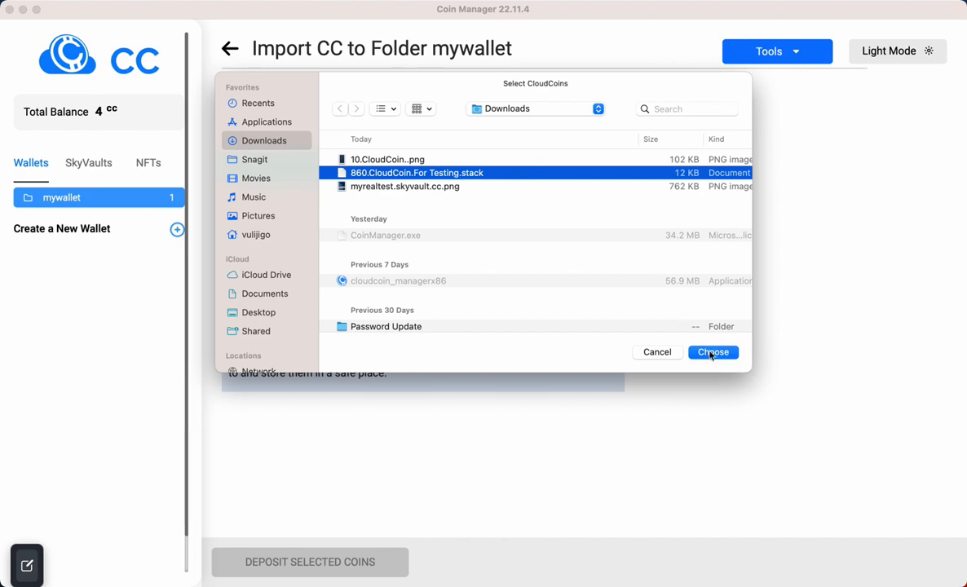
{"action": "left_click", "coordinate": [713, 352]}
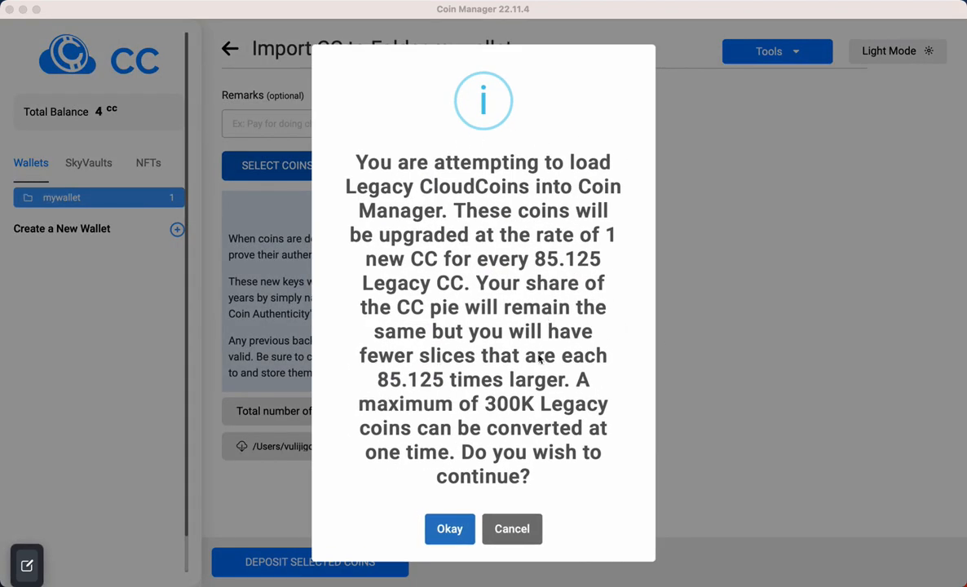
{"action": "mouse_move", "coordinate": [493, 374]}
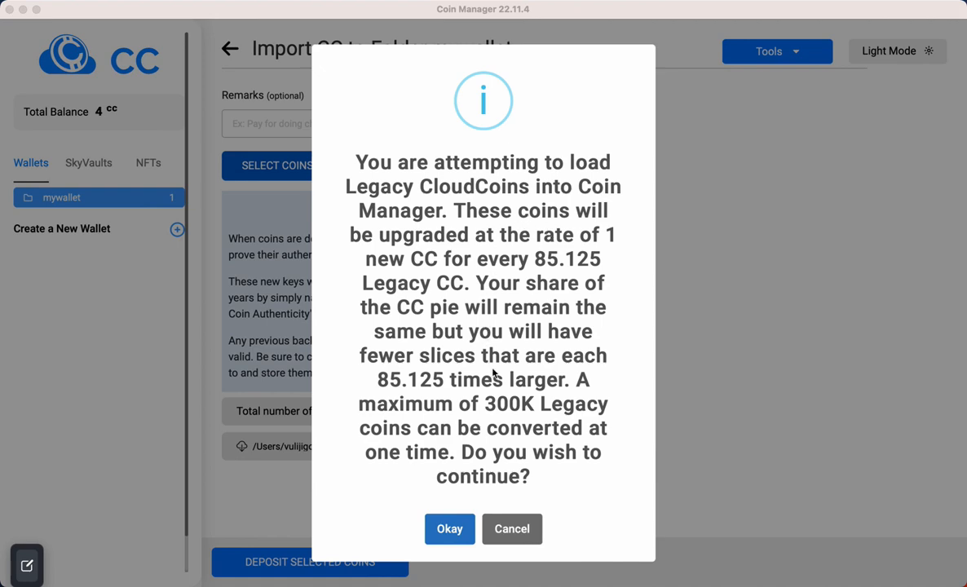
{"action": "mouse_move", "coordinate": [471, 456]}
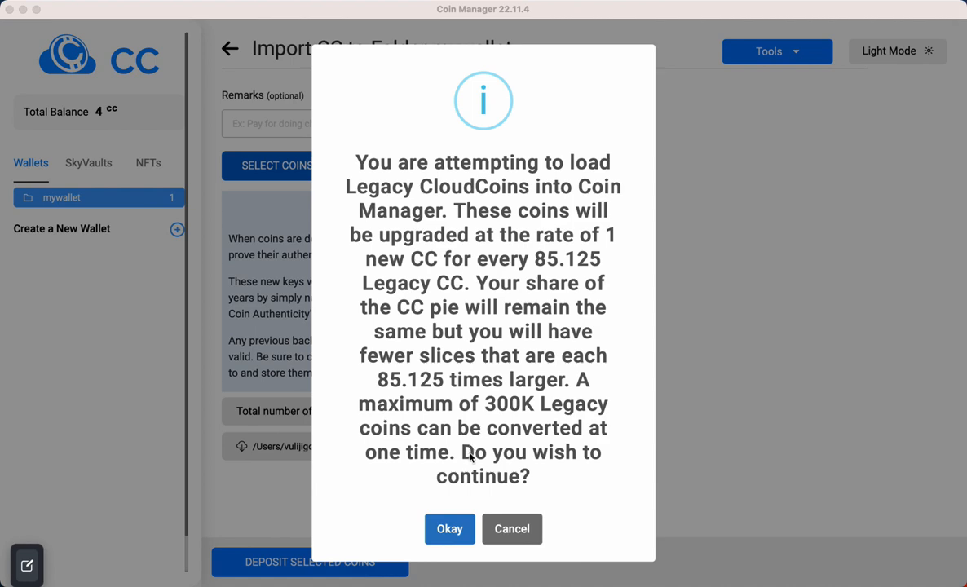
{"action": "mouse_move", "coordinate": [564, 354]}
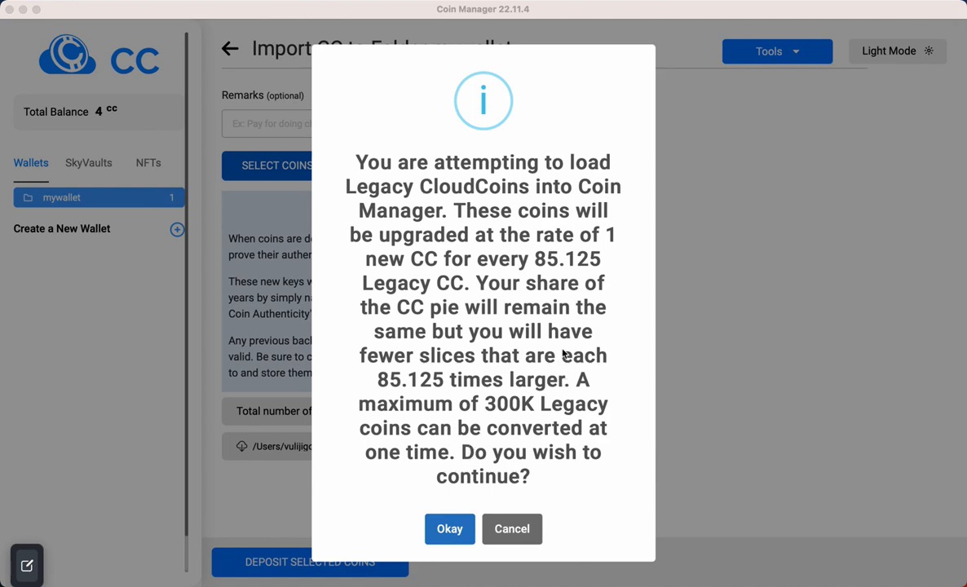
{"action": "mouse_move", "coordinate": [507, 424]}
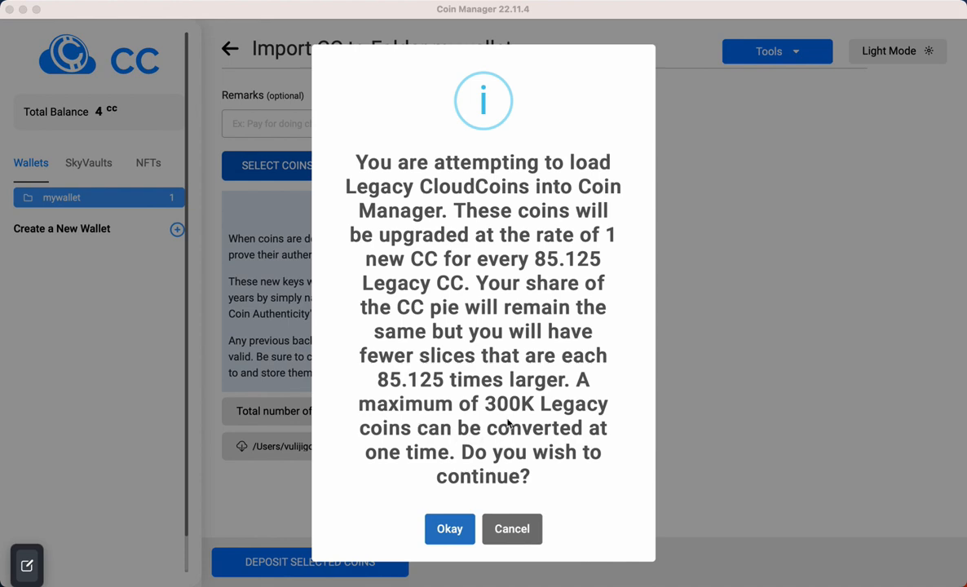
{"action": "mouse_move", "coordinate": [460, 411]}
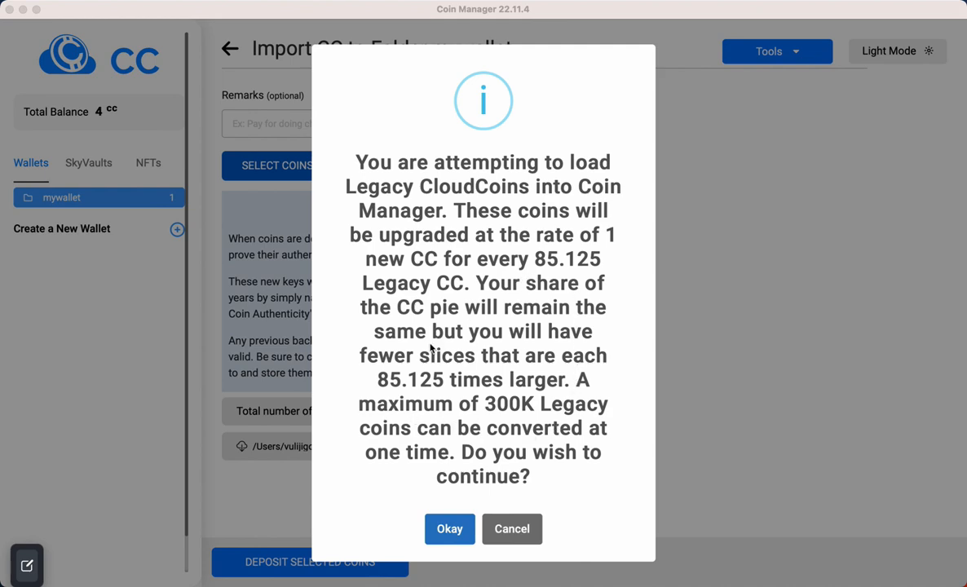
{"action": "mouse_move", "coordinate": [574, 317]}
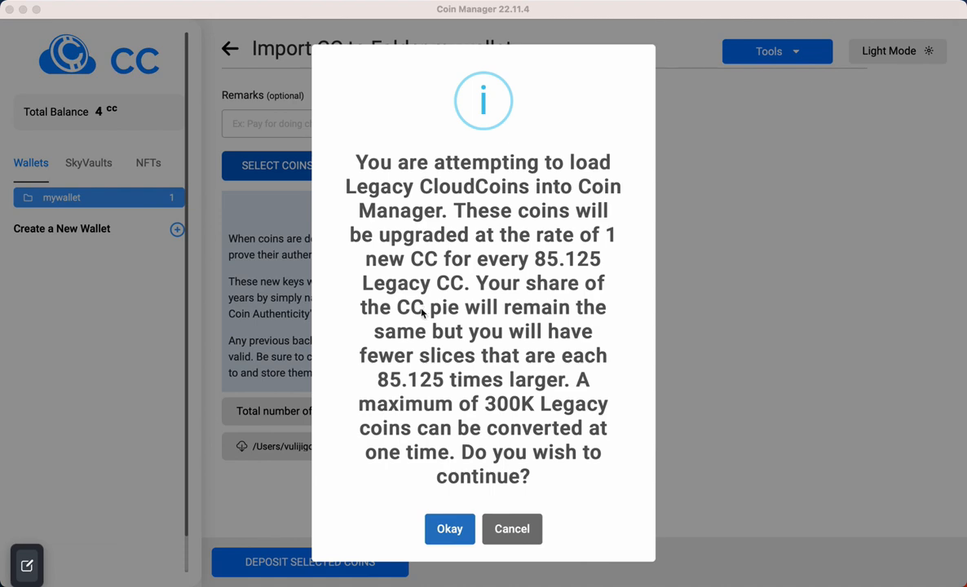
{"action": "mouse_move", "coordinate": [453, 541]}
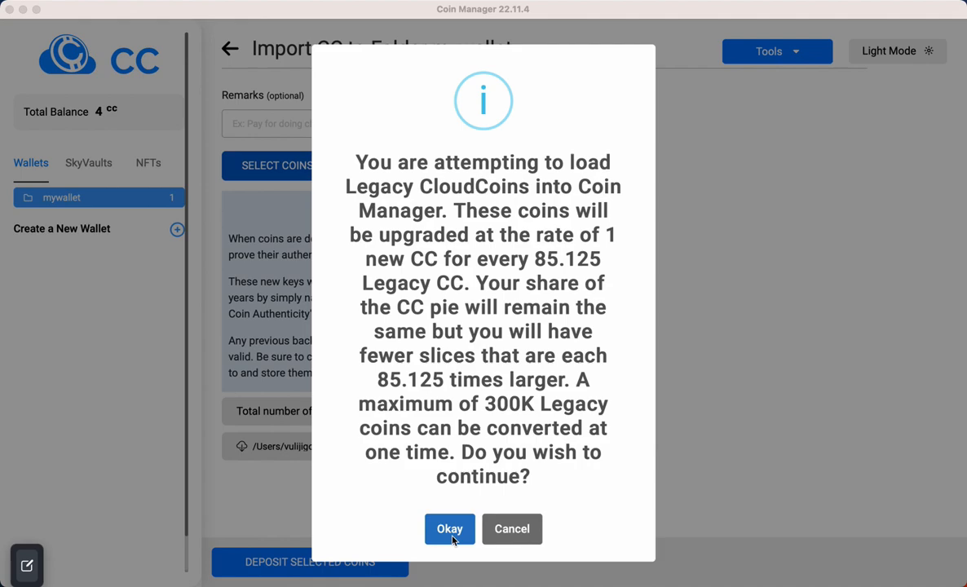
Step: Accept the Legacy CloudCoin upgrade warning with Okay
{"action": "left_click", "coordinate": [450, 529]}
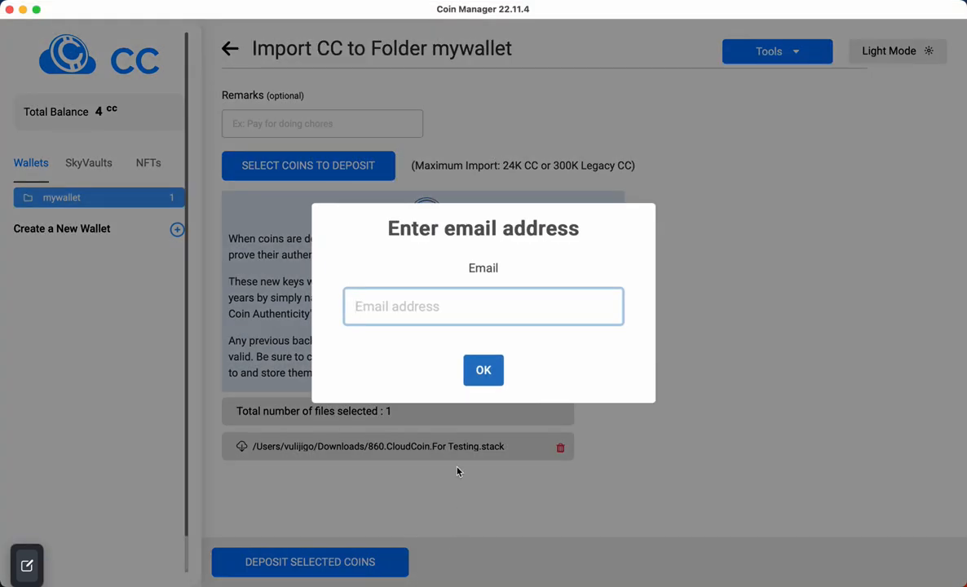
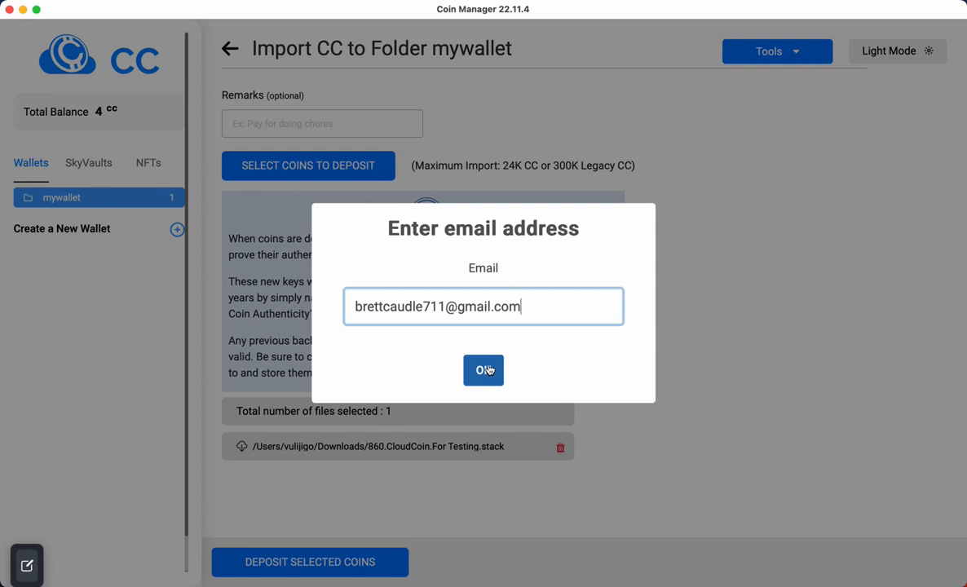
{"action": "left_click", "coordinate": [482, 370]}
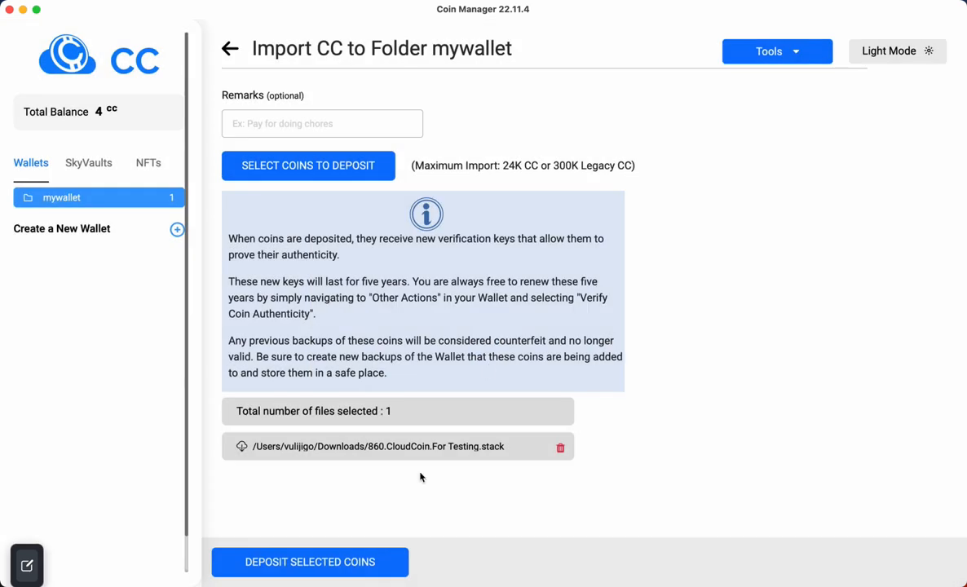
{"action": "mouse_move", "coordinate": [290, 384]}
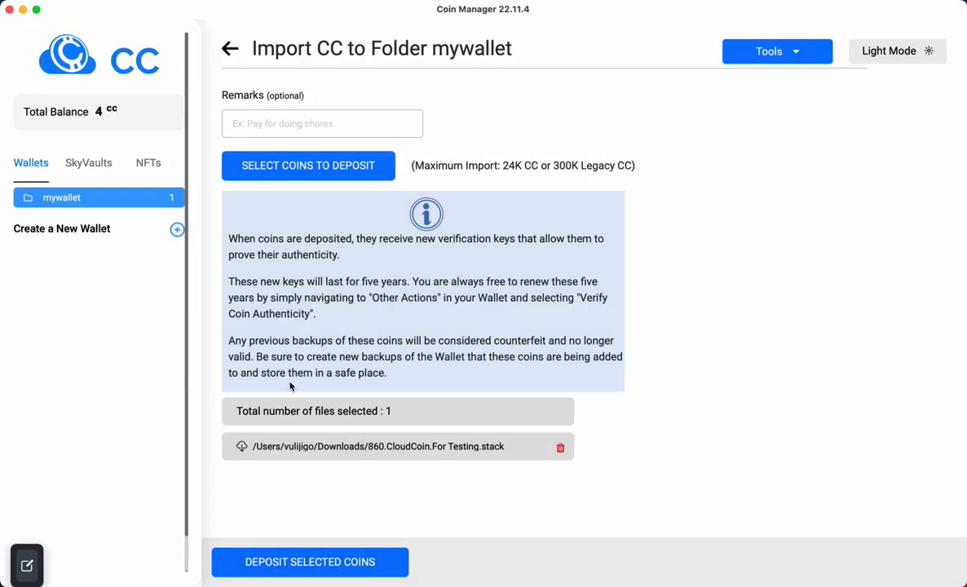
{"action": "mouse_move", "coordinate": [370, 453]}
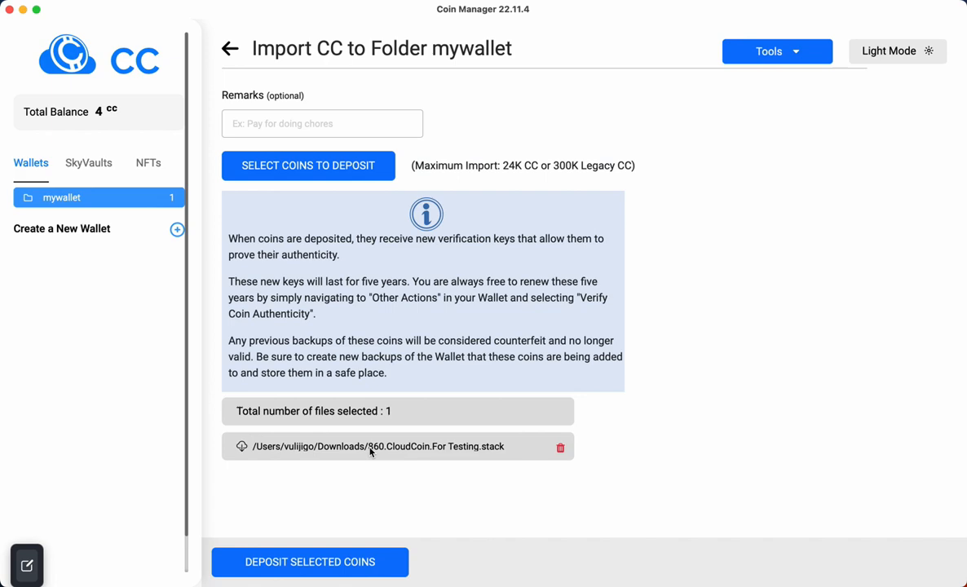
{"action": "mouse_move", "coordinate": [306, 546]}
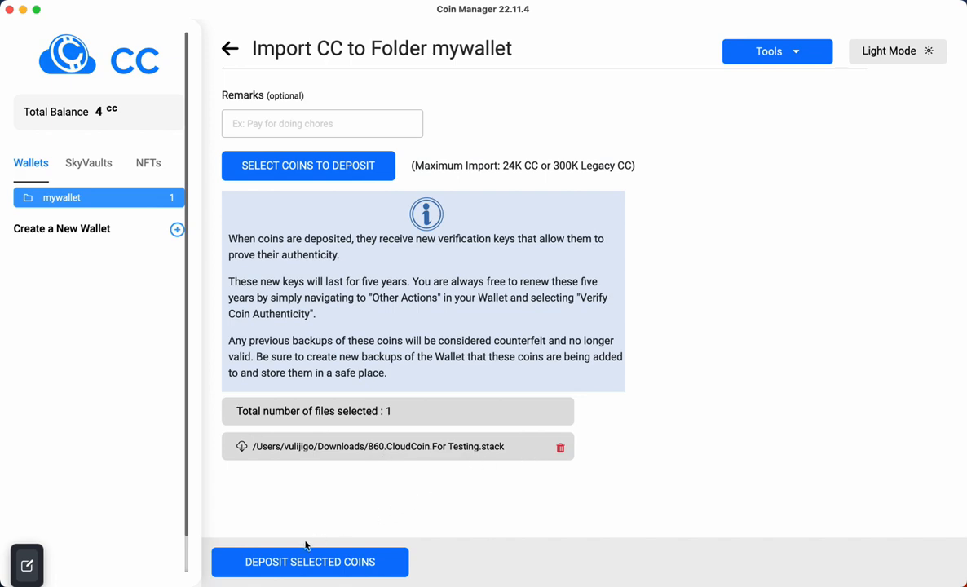
Step: Deposit the selected stack file into mywallet
{"action": "left_click", "coordinate": [310, 561]}
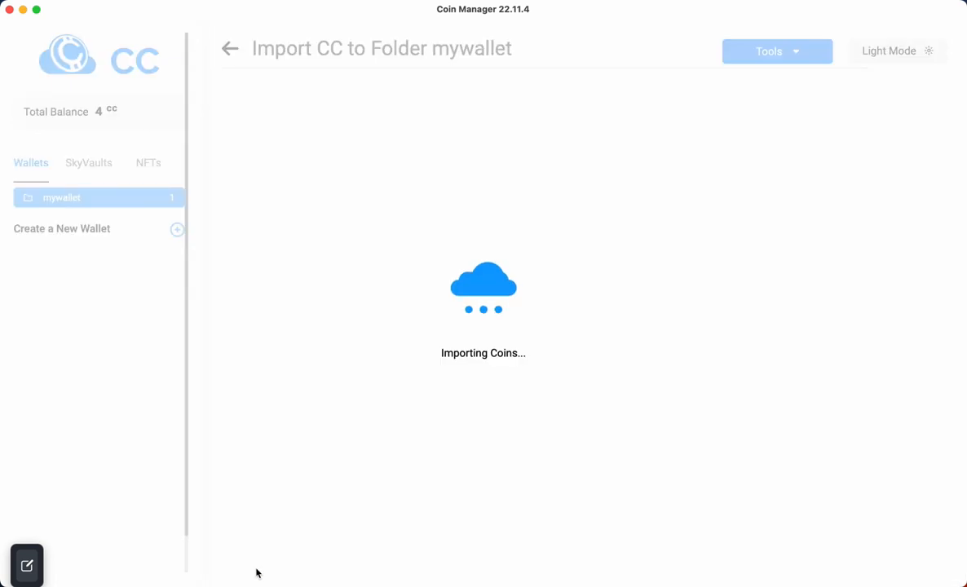
{"action": "mouse_move", "coordinate": [331, 410]}
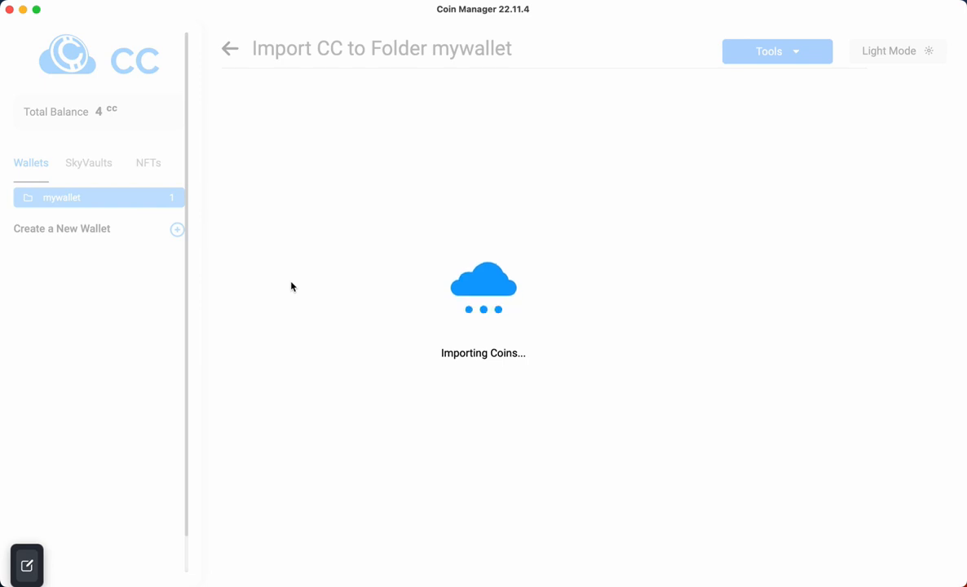
{"action": "mouse_move", "coordinate": [310, 307]}
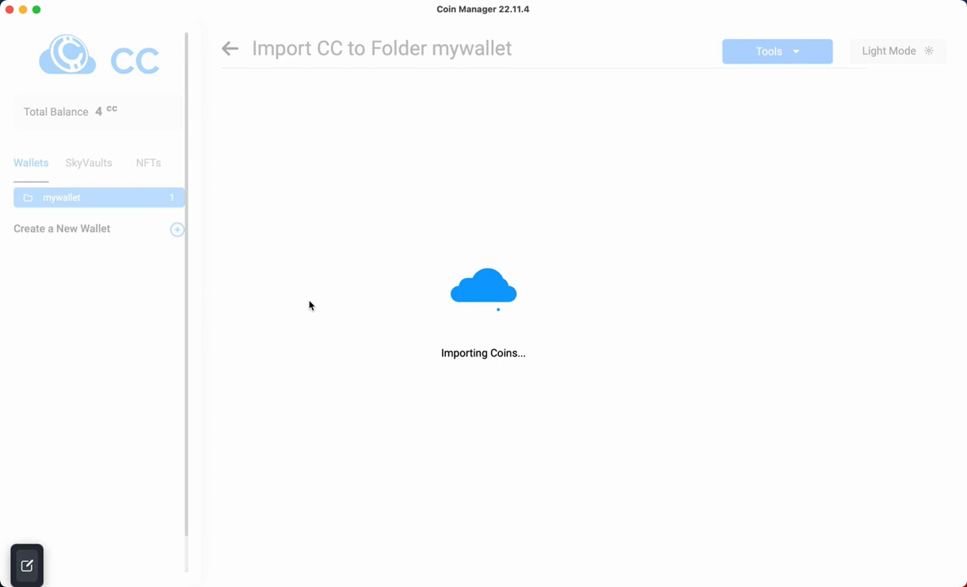
{"action": "mouse_move", "coordinate": [360, 191]}
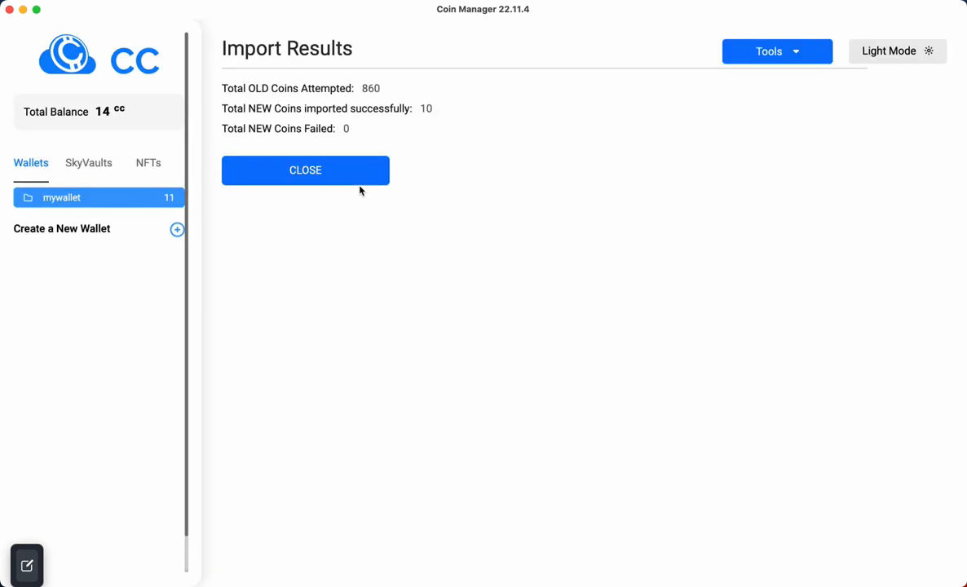
{"action": "mouse_move", "coordinate": [382, 145]}
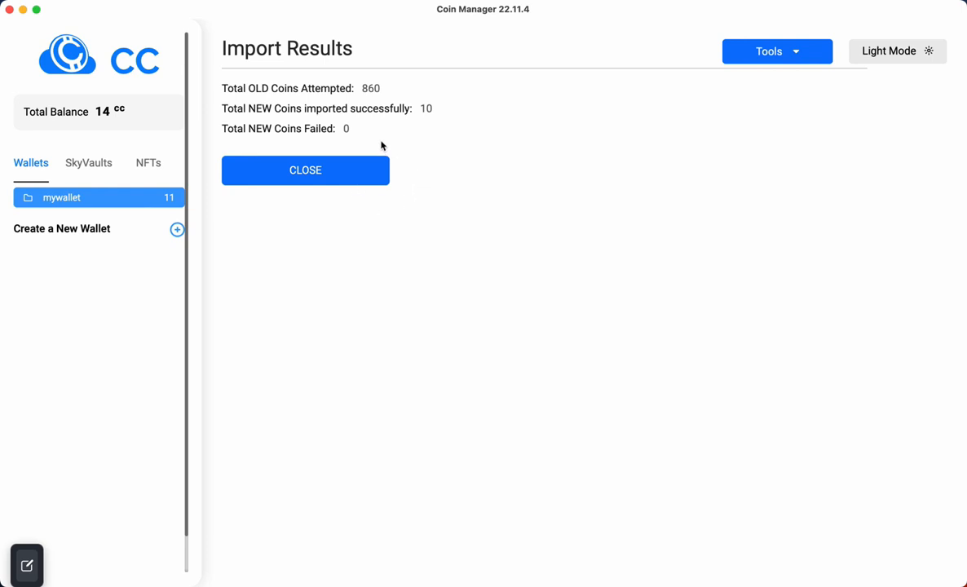
{"action": "mouse_move", "coordinate": [282, 93]}
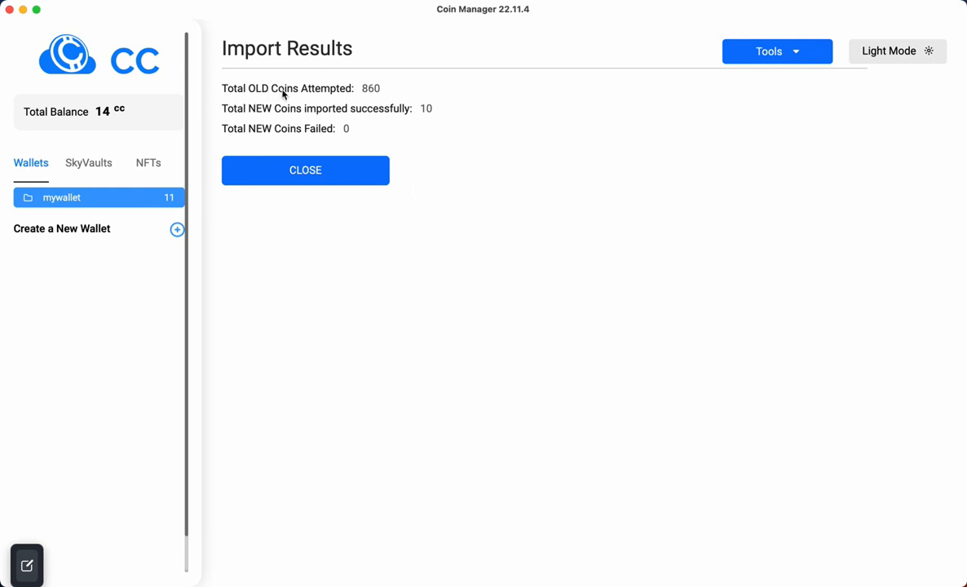
{"action": "mouse_move", "coordinate": [308, 105]}
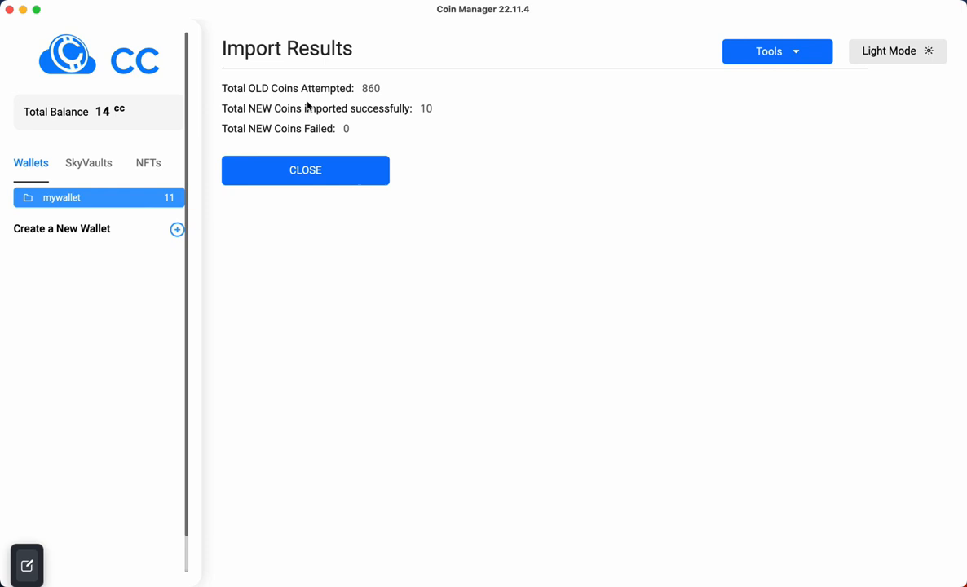
{"action": "mouse_move", "coordinate": [387, 114]}
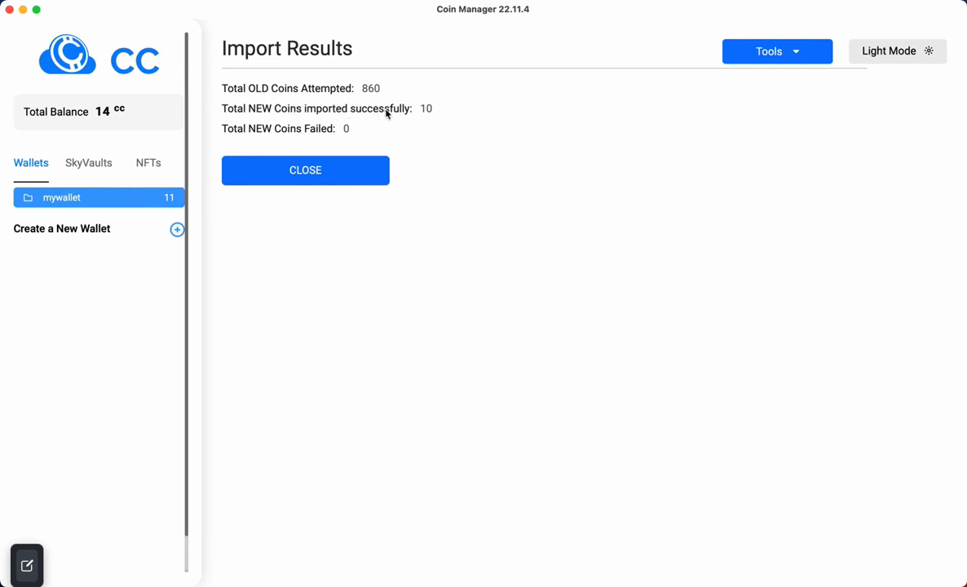
{"action": "mouse_move", "coordinate": [362, 140]}
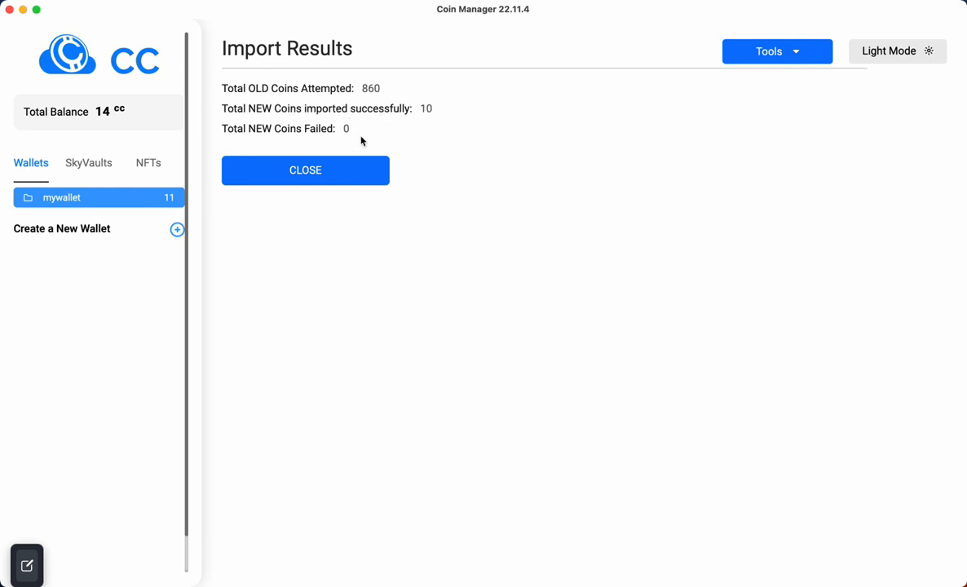
{"action": "mouse_move", "coordinate": [101, 199]}
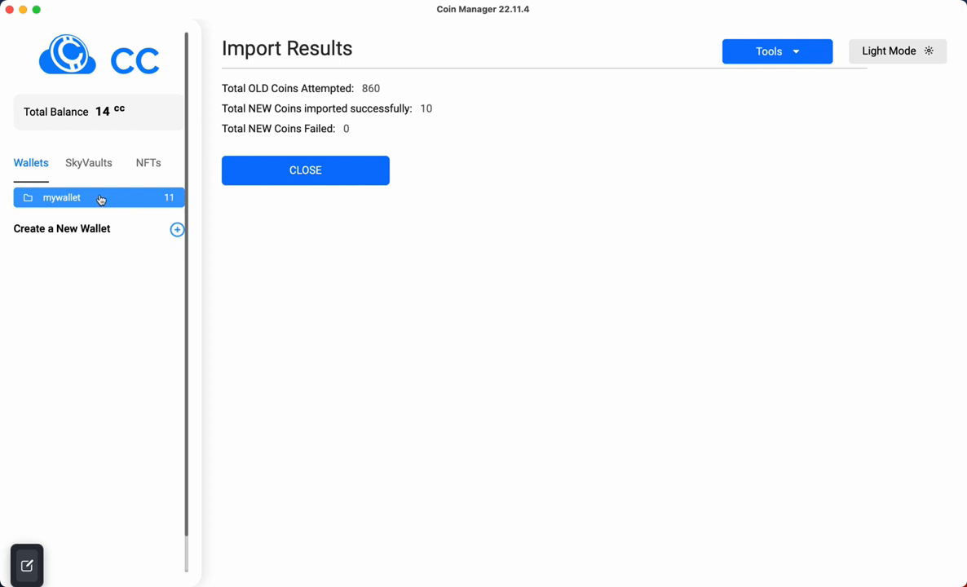
{"action": "mouse_move", "coordinate": [174, 202]}
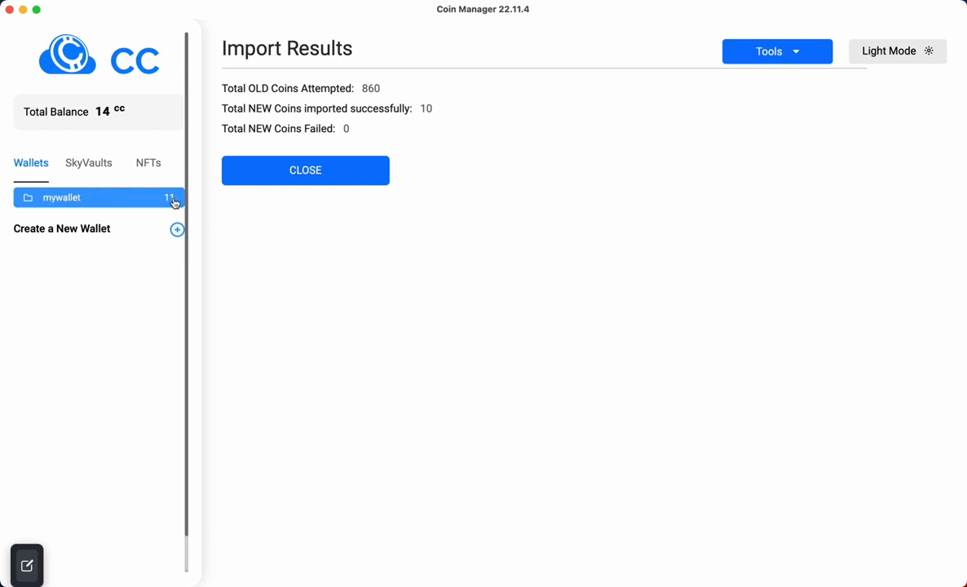
{"action": "mouse_move", "coordinate": [160, 203]}
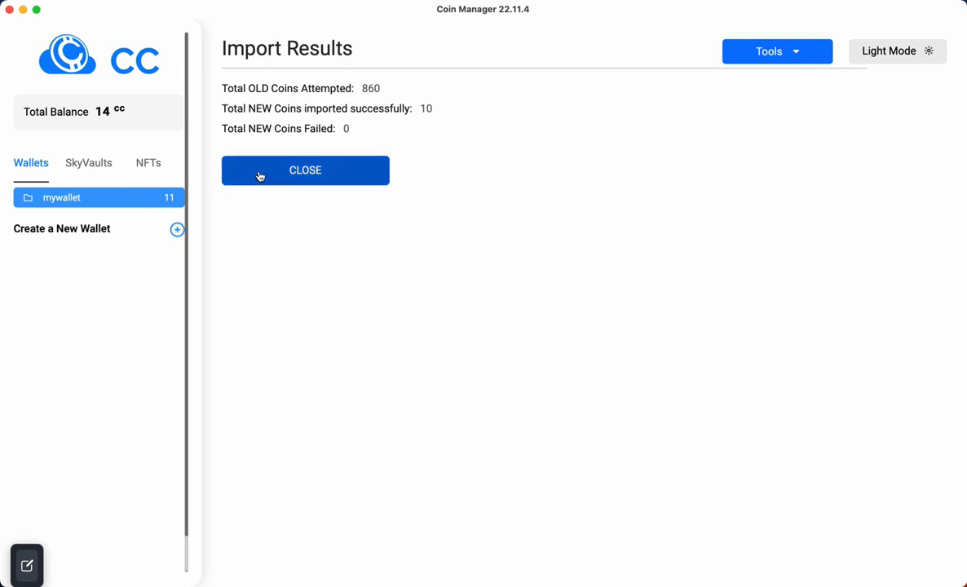
Step: Close the import results, returning to mywallet now showing a 10 CC Convert transaction and 11 CC total
{"action": "left_click", "coordinate": [305, 170]}
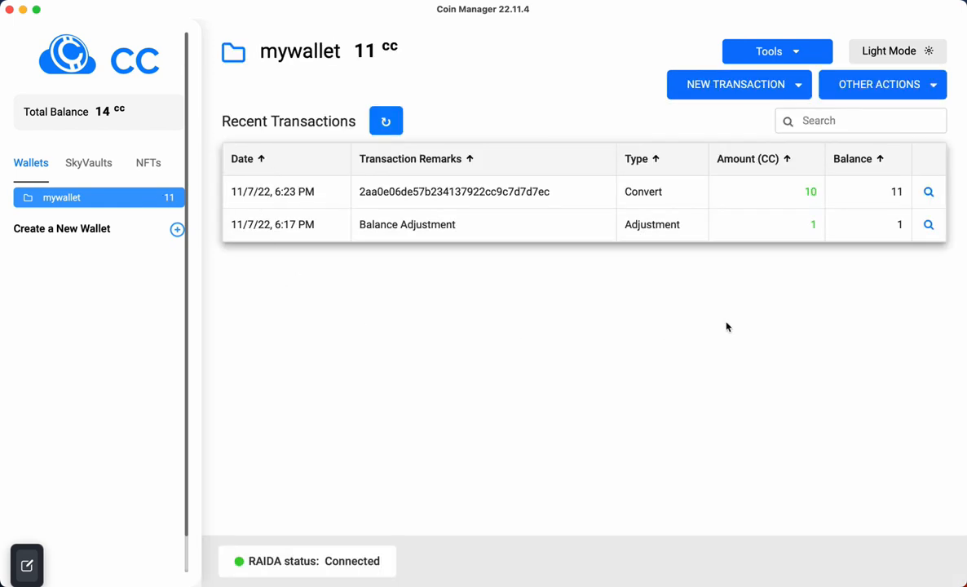